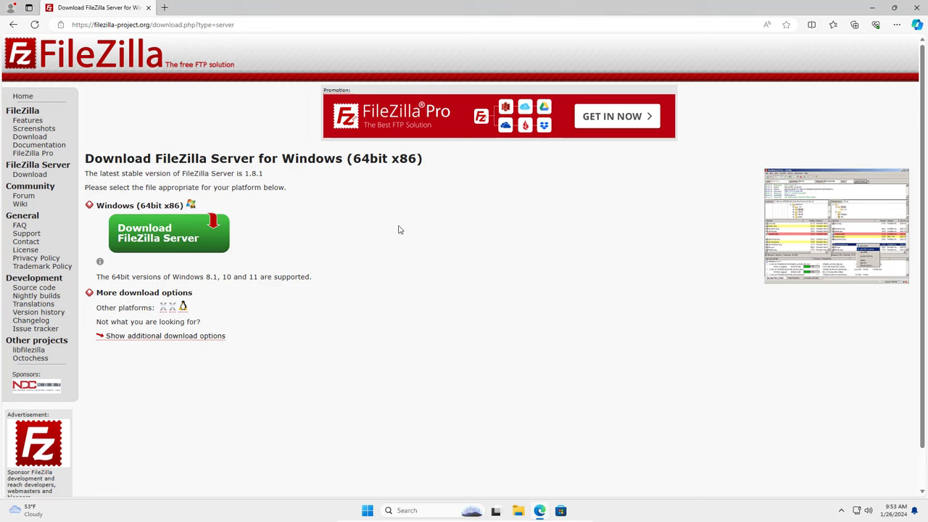
- Download the free FileZilla Server edition installer for Windows from the FileZilla site
{"action": "left_click", "coordinate": [168, 232]}
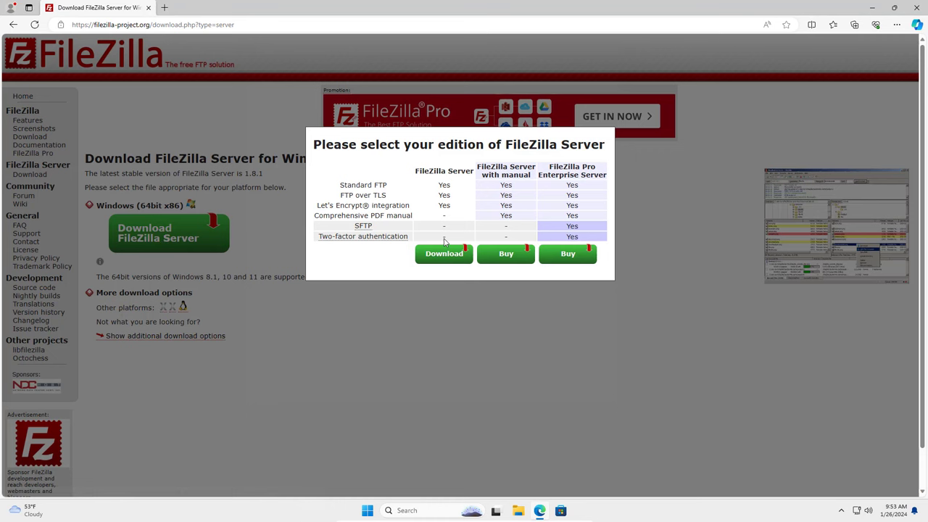
{"action": "left_click", "coordinate": [444, 252]}
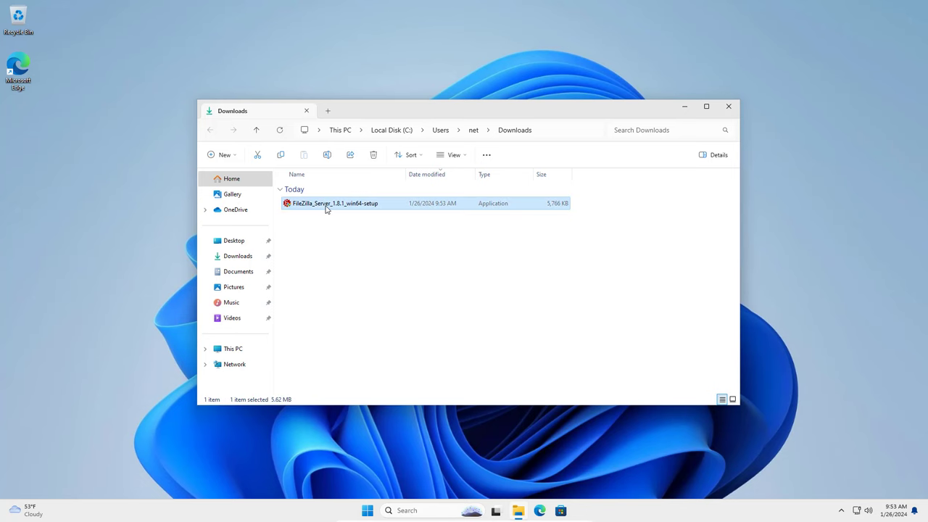
- Launch the downloaded installer, accept the license, keep all components and set the admin password
{"action": "double_click", "coordinate": [333, 203]}
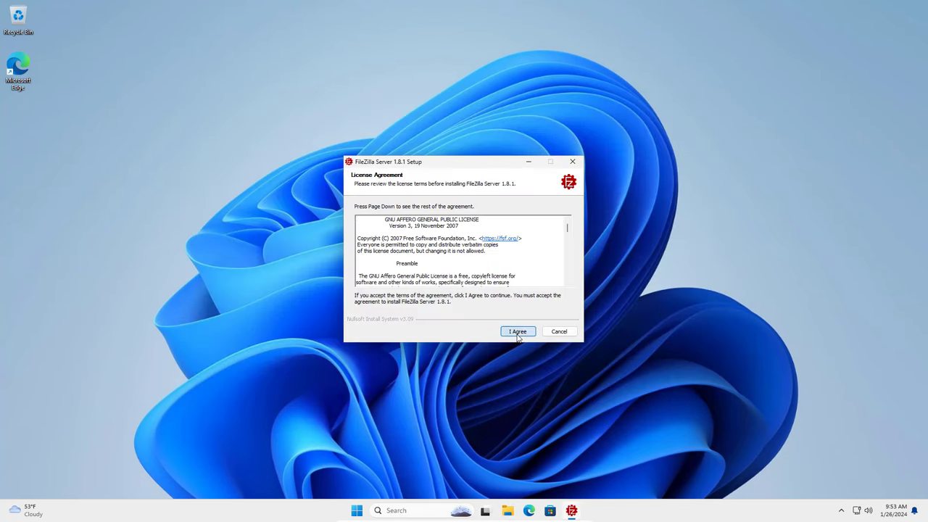
{"action": "left_click", "coordinate": [517, 330]}
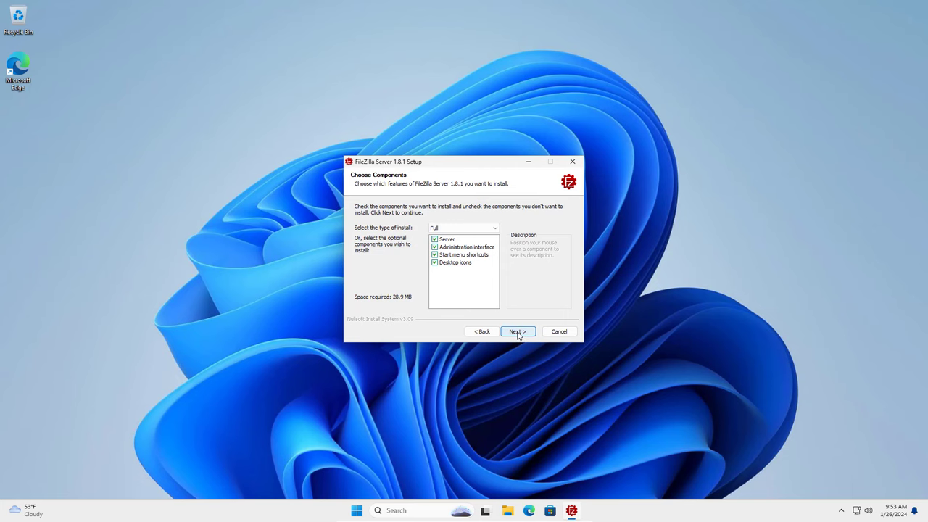
{"action": "left_click", "coordinate": [516, 331]}
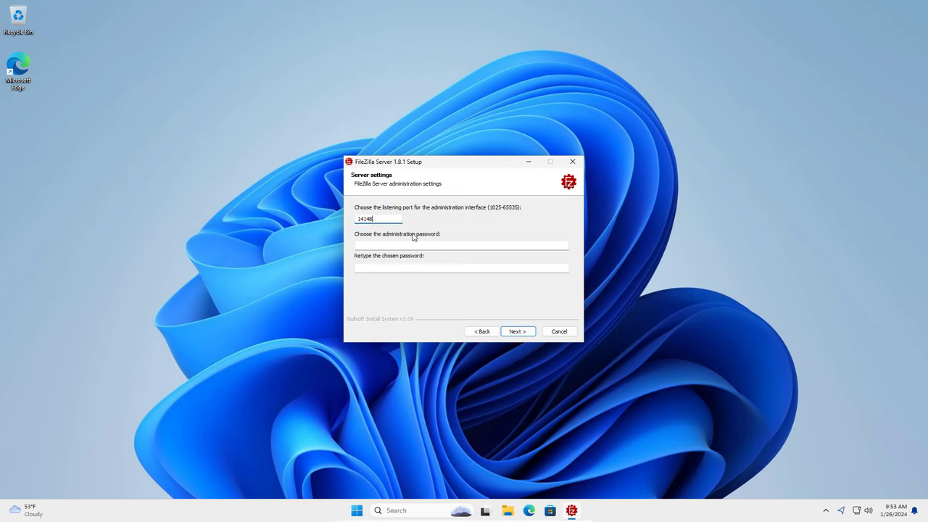
{"action": "type", "text": "password"}
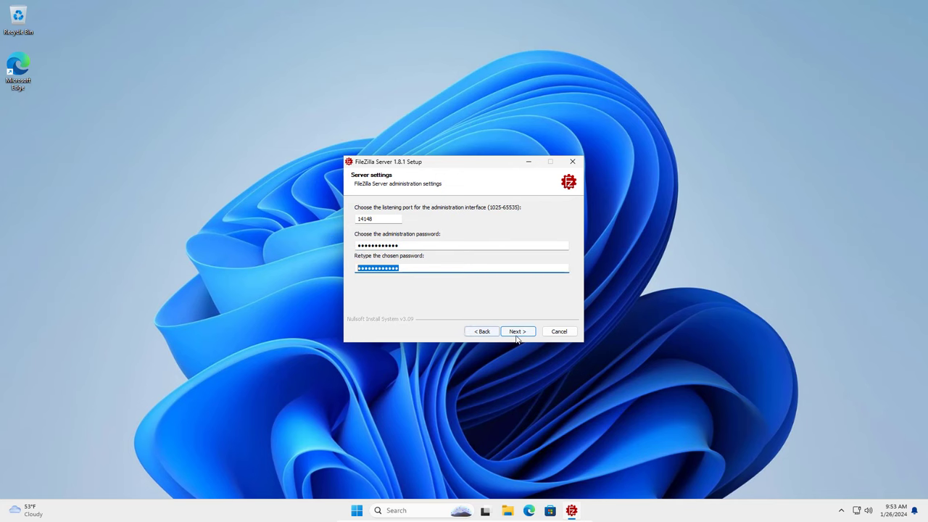
- Install FileZilla Server 1.8.1, acknowledge the TLS fingerprint notice and finish setup
{"action": "left_click", "coordinate": [517, 331]}
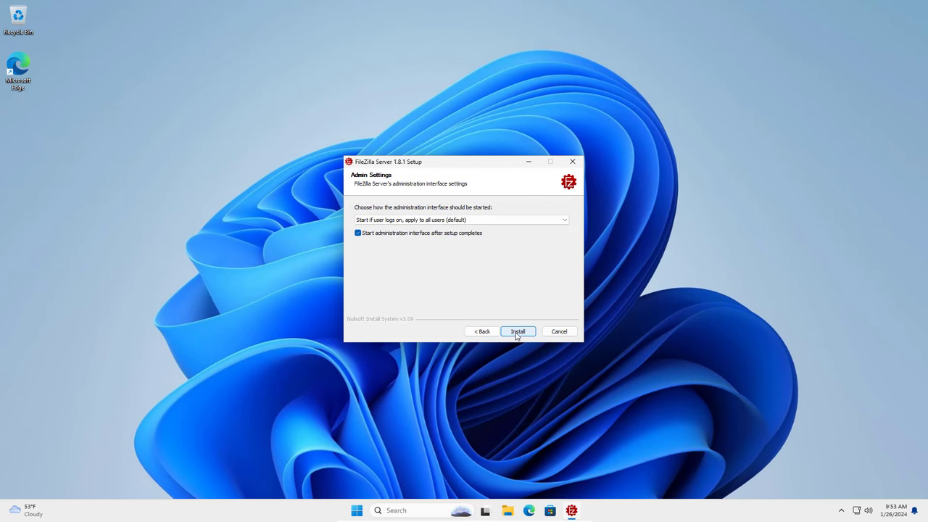
{"action": "left_click", "coordinate": [517, 330]}
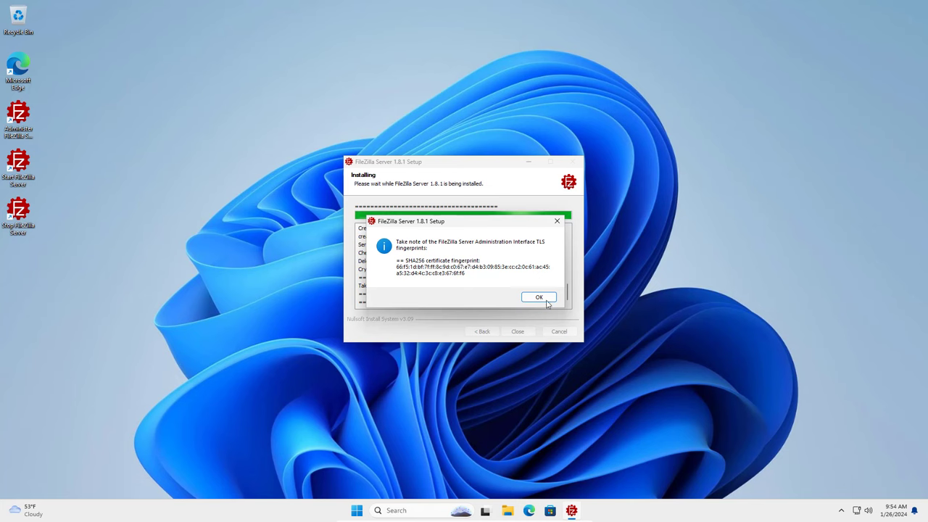
{"action": "left_click", "coordinate": [539, 296]}
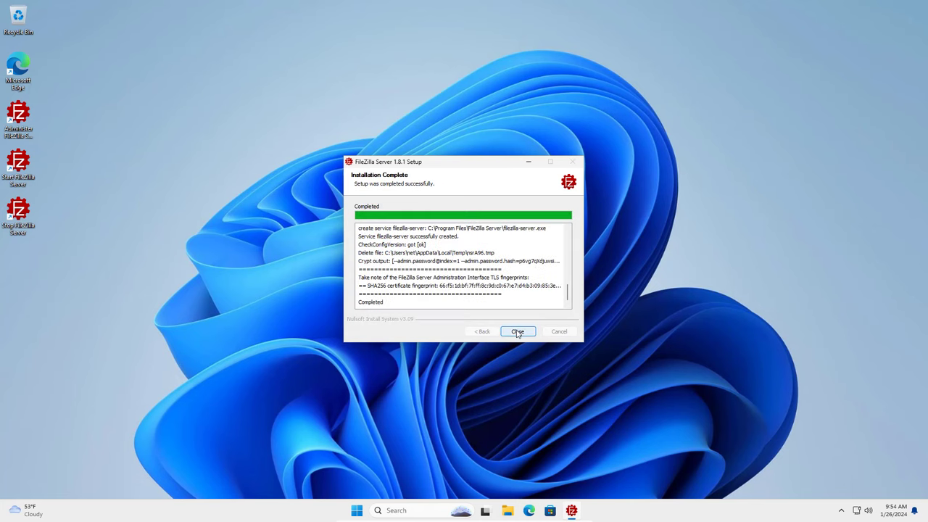
{"action": "left_click", "coordinate": [518, 331]}
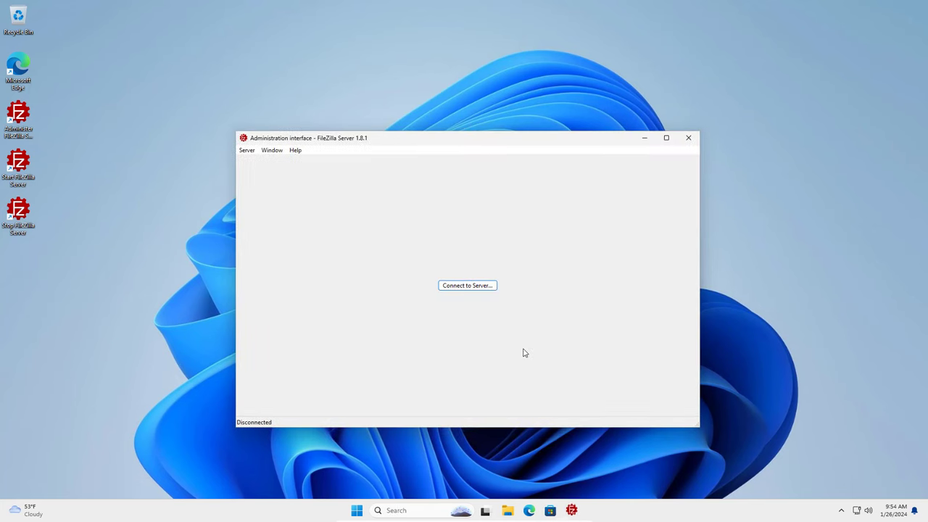
- Connect the administration interface to 127.0.0.1 on port 14148 with the password saved
{"action": "left_click", "coordinate": [466, 284]}
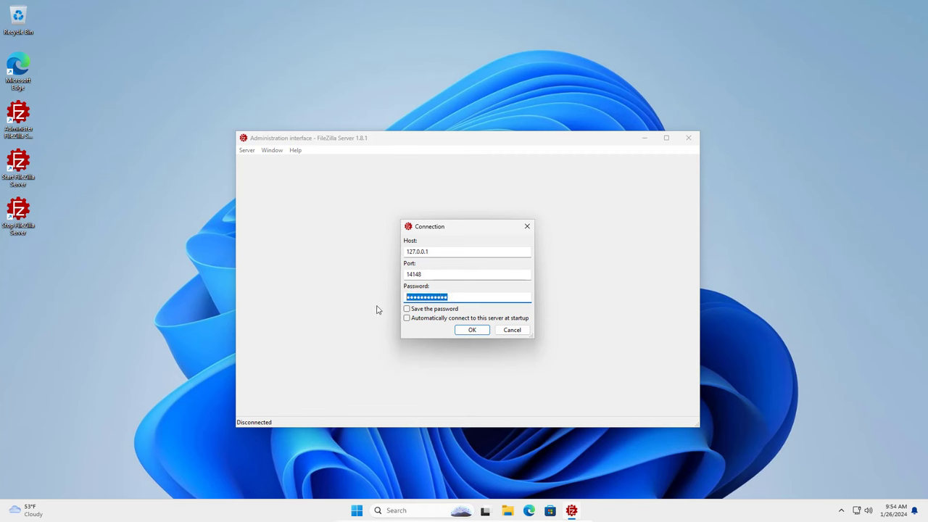
{"action": "left_click", "coordinate": [406, 307]}
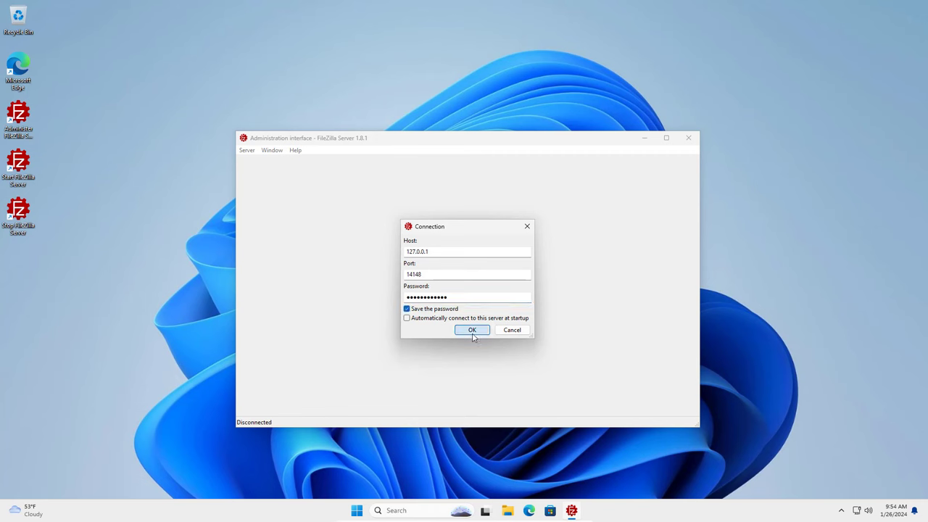
{"action": "left_click", "coordinate": [473, 331]}
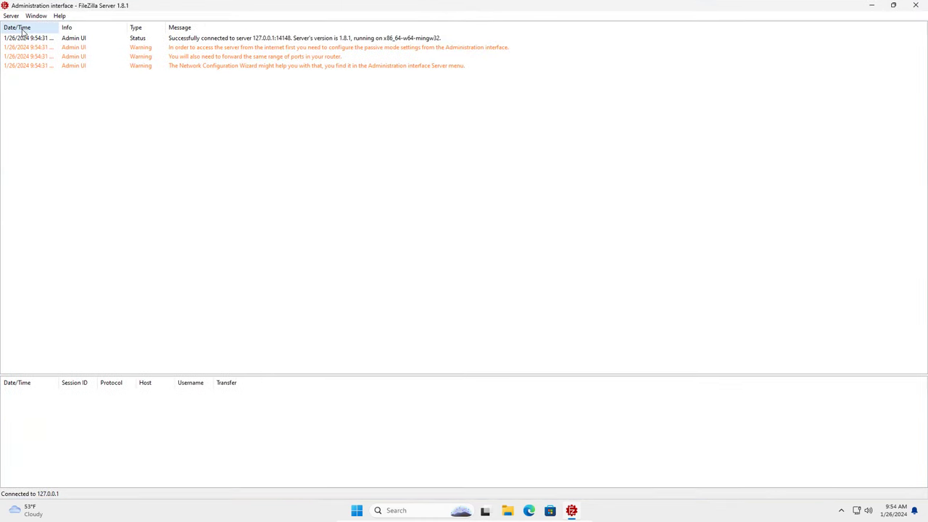
- Reach the Rights management > Users page of the server configuration
{"action": "left_click", "coordinate": [11, 14]}
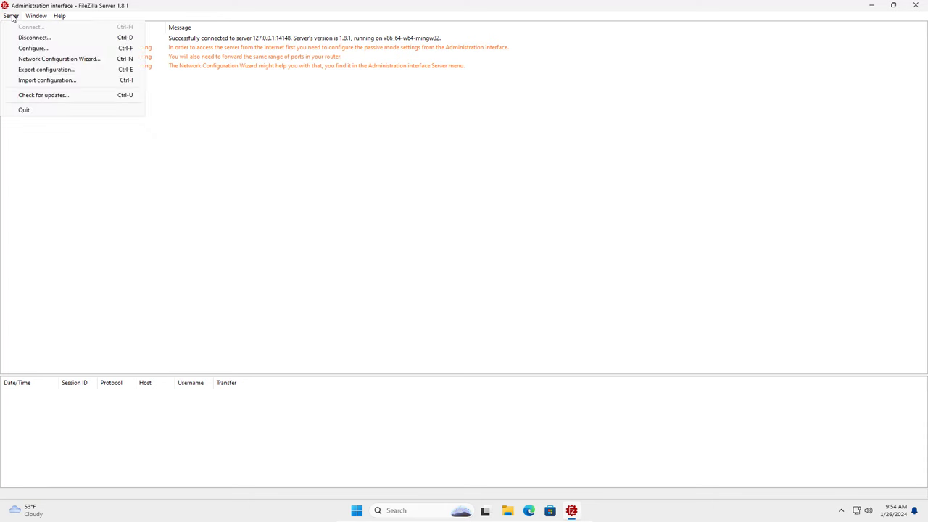
{"action": "left_click", "coordinate": [32, 48]}
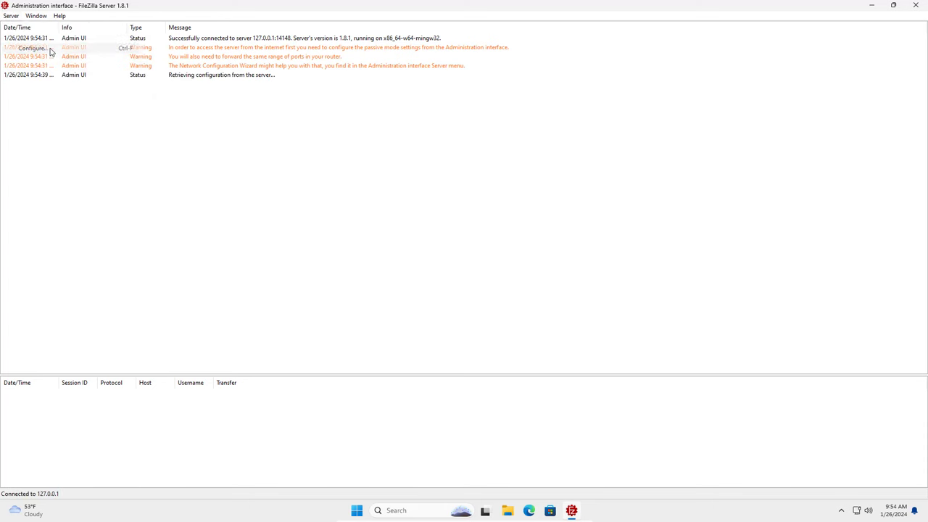
{"action": "left_click", "coordinate": [32, 48]}
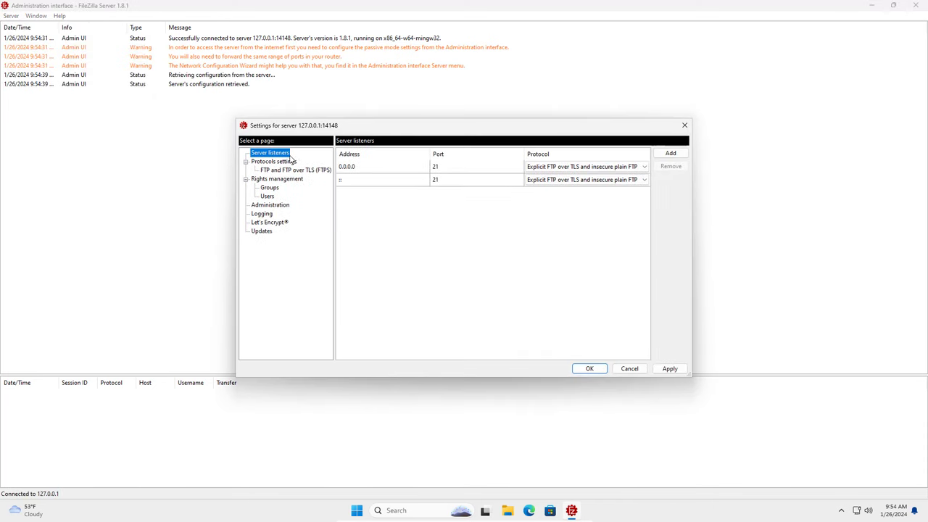
{"action": "mouse_move", "coordinate": [283, 194]}
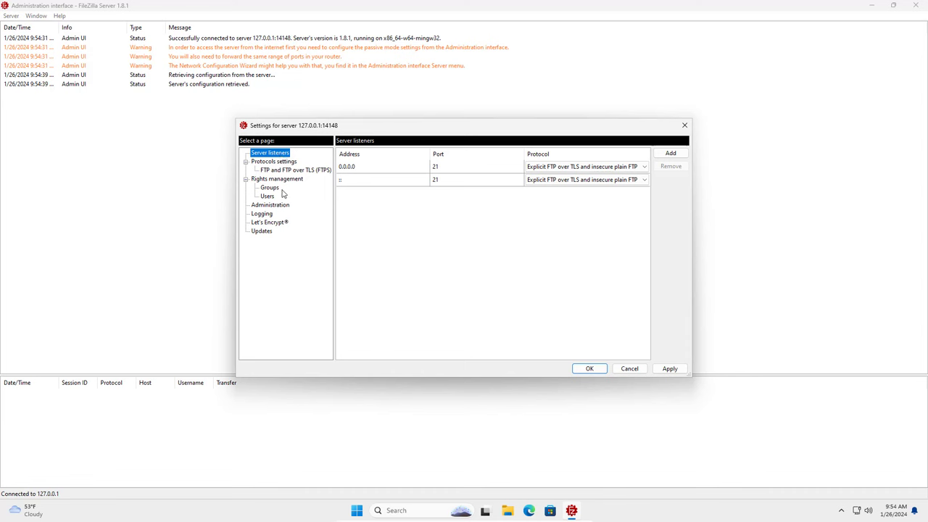
{"action": "left_click", "coordinate": [267, 196]}
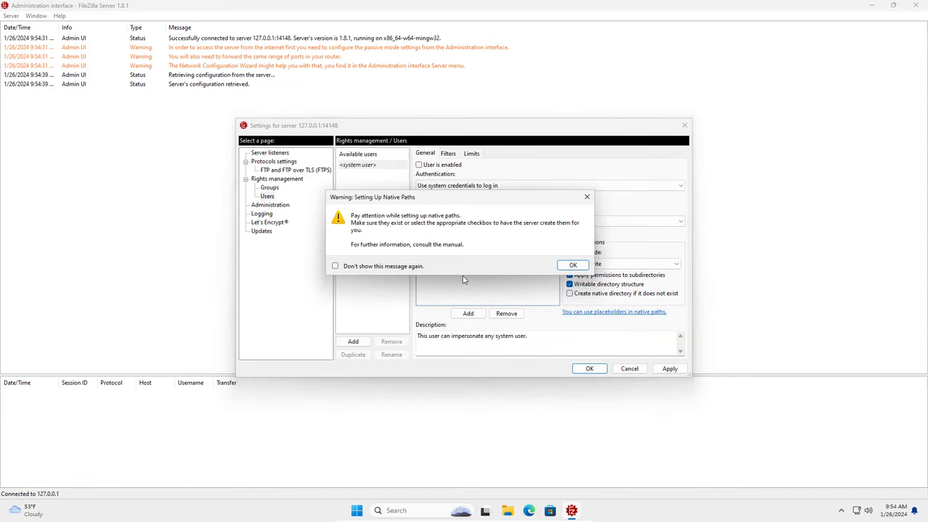
- Dismiss the native-paths warning with 'Don't show this message again' ticked
{"action": "left_click", "coordinate": [335, 265]}
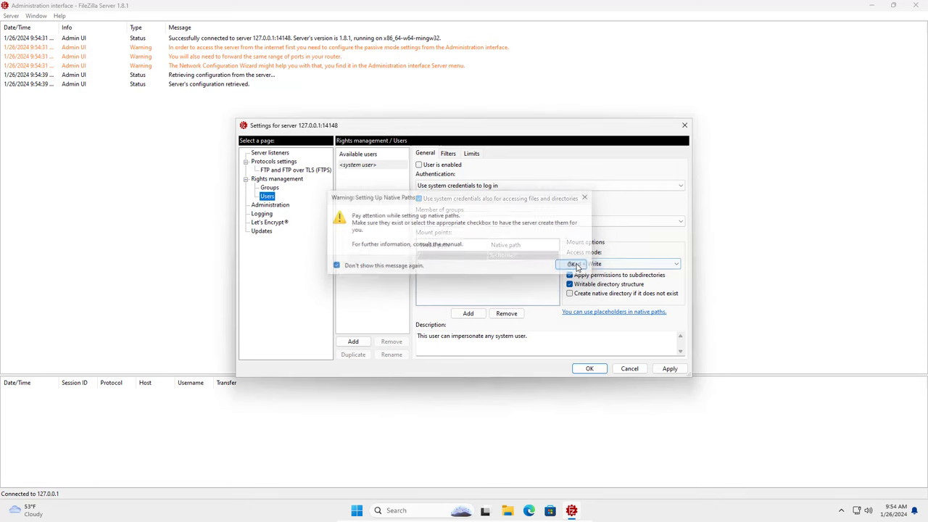
{"action": "left_click", "coordinate": [354, 342]}
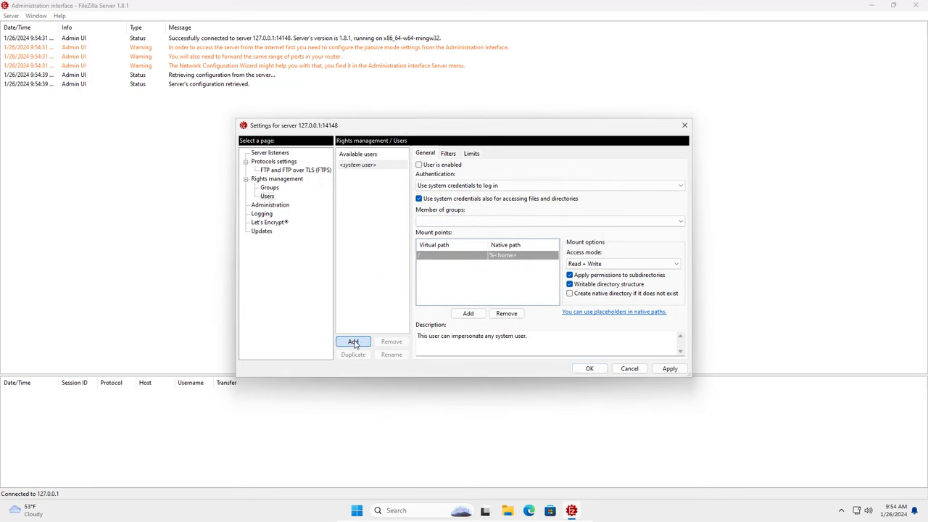
- Add a password-protected user account named test1
{"action": "left_click", "coordinate": [353, 342]}
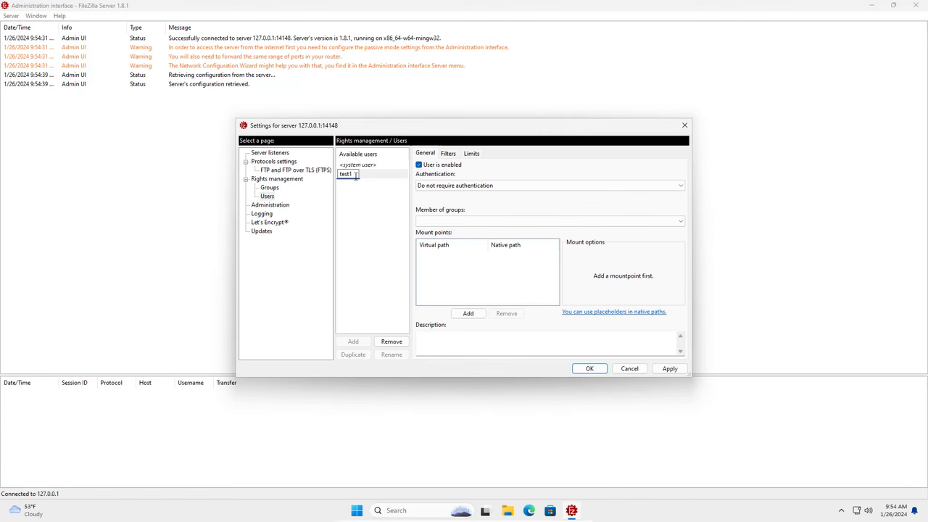
{"action": "double_click", "coordinate": [345, 174]}
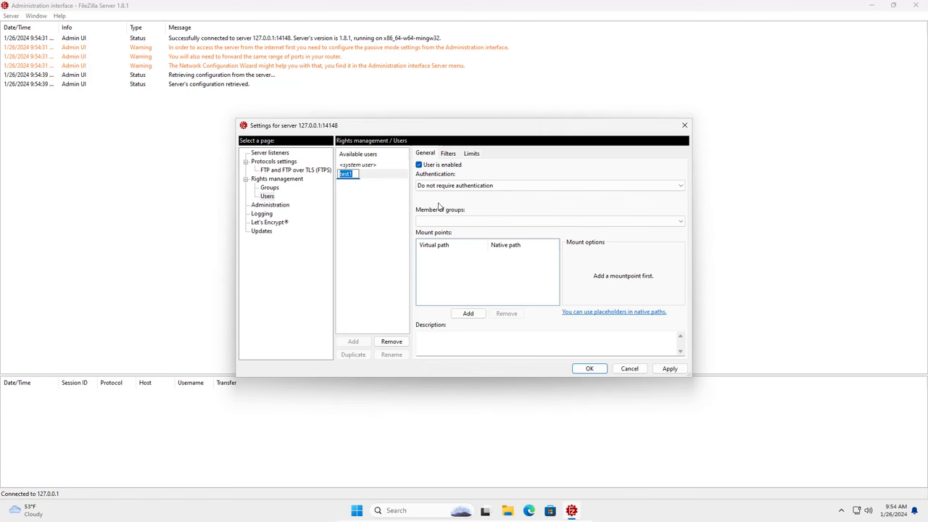
{"action": "left_click", "coordinate": [548, 185]}
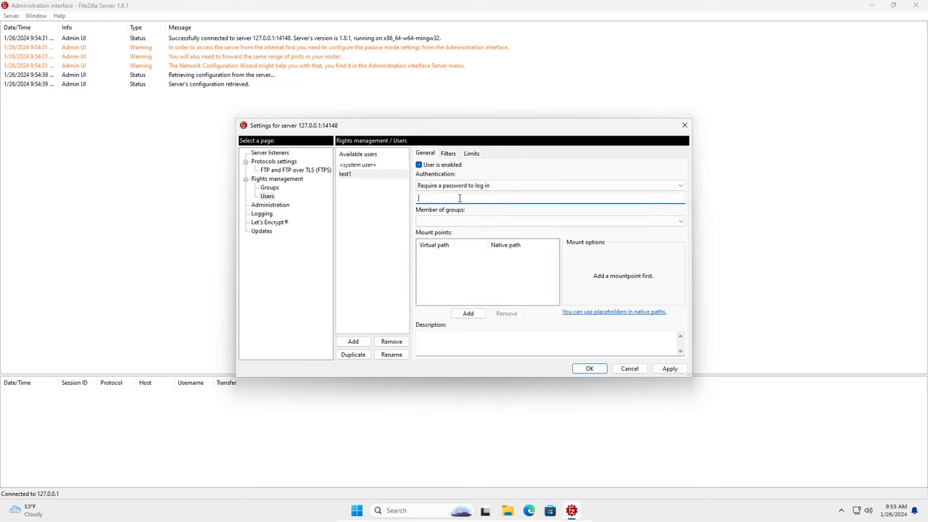
{"action": "type", "text": "••••"}
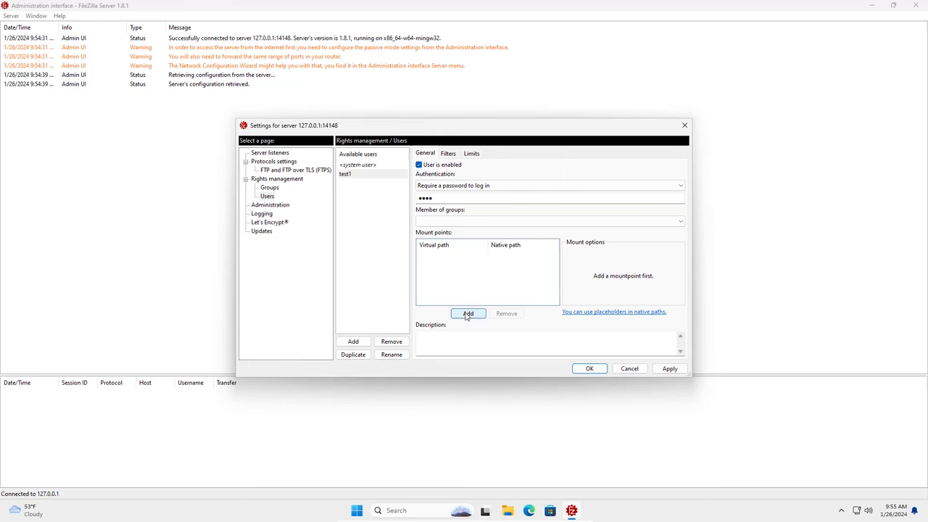
- Add a mount point with virtual path test1 for the new user
{"action": "left_click", "coordinate": [466, 313]}
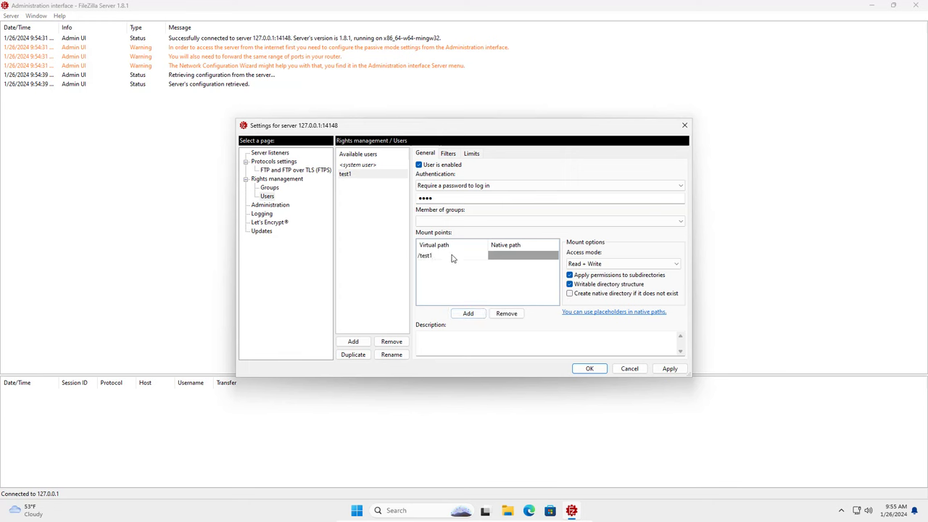
{"action": "left_click", "coordinate": [452, 255]}
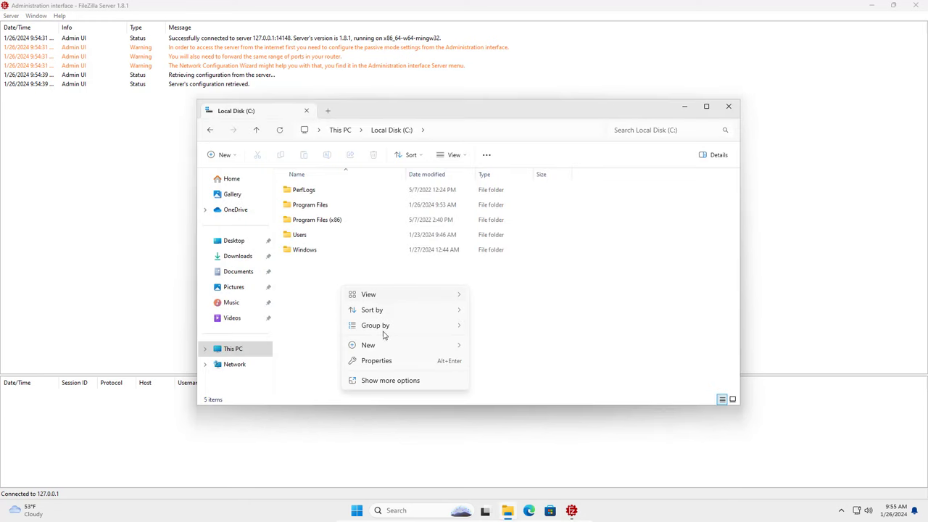
- Create an empty Test1 folder on drive C and capture its C:\Test1 path
{"action": "left_click", "coordinate": [368, 345]}
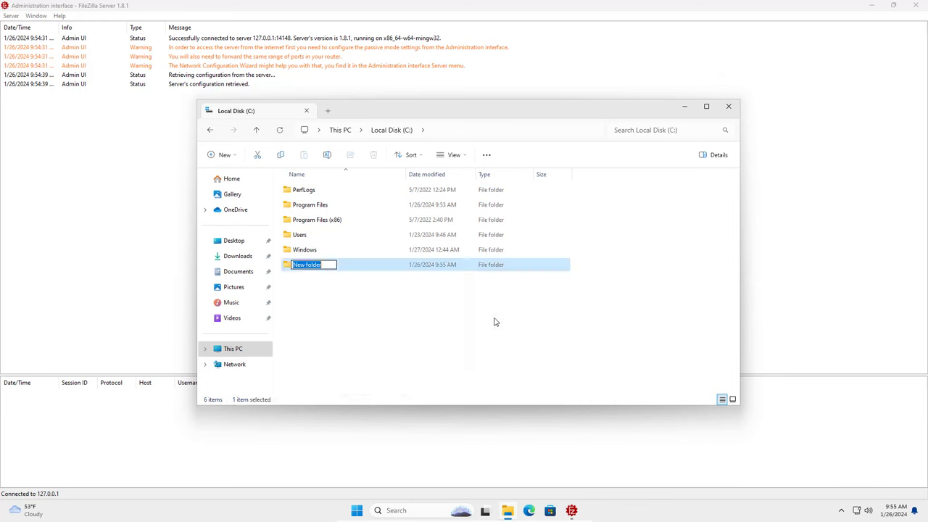
{"action": "type", "text": "Test1"}
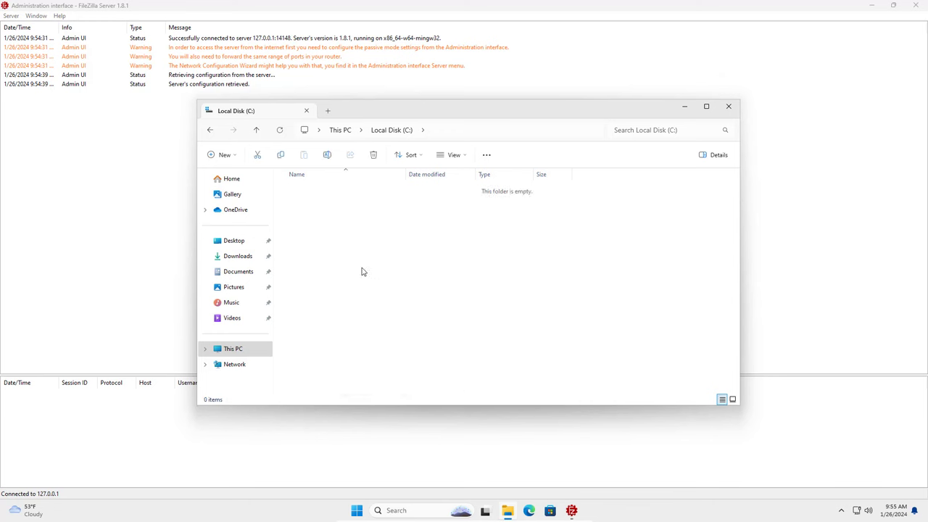
{"action": "type", "text": "C:\\Test1"}
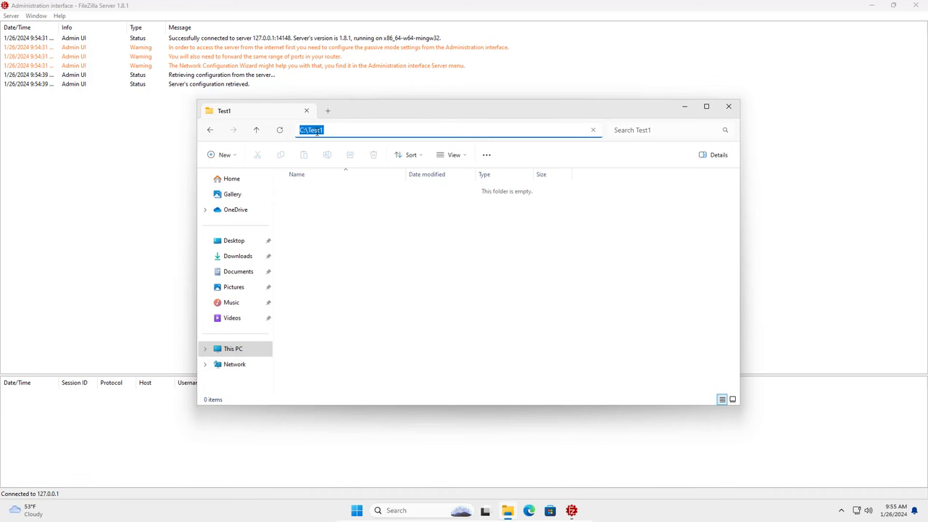
{"action": "mouse_move", "coordinate": [728, 107]}
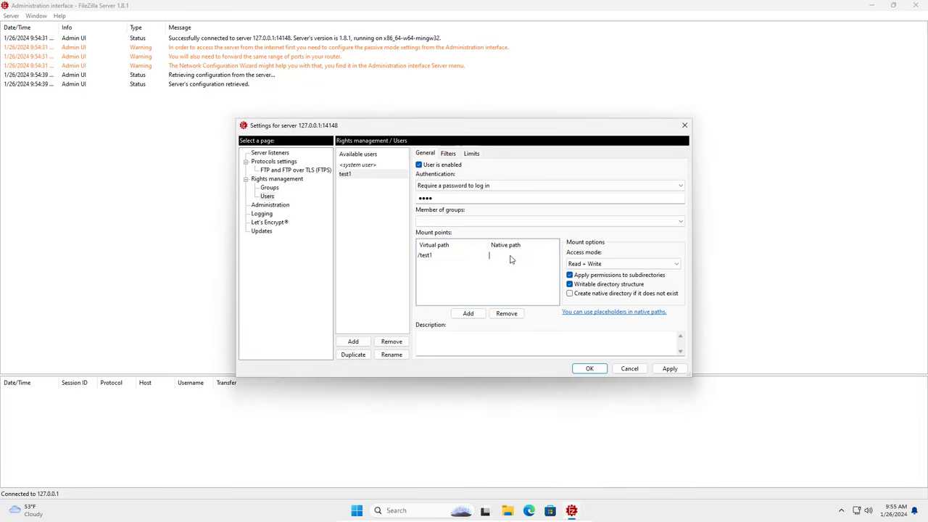
- Map the test1 mount point to native path C:\Test1 with native-directory creation enabled
{"action": "type", "text": "C:\\Test1"}
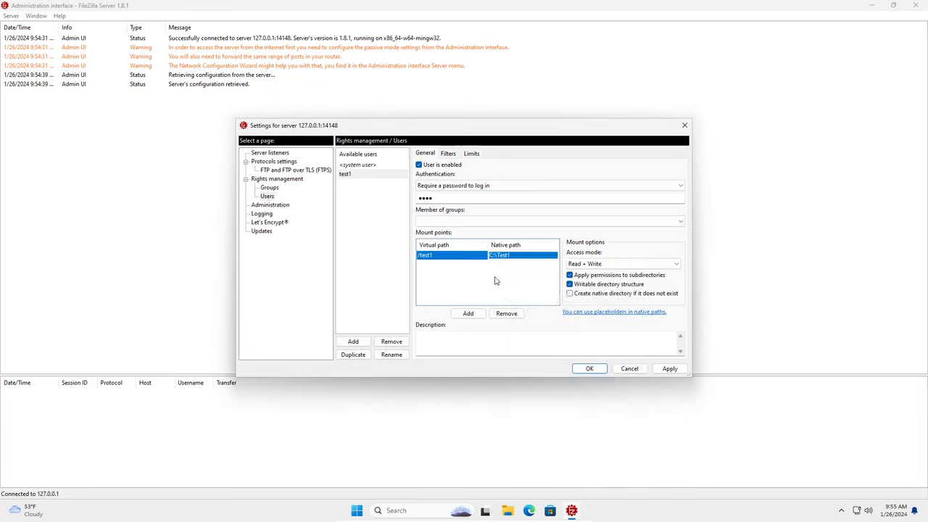
{"action": "left_click", "coordinate": [570, 293]}
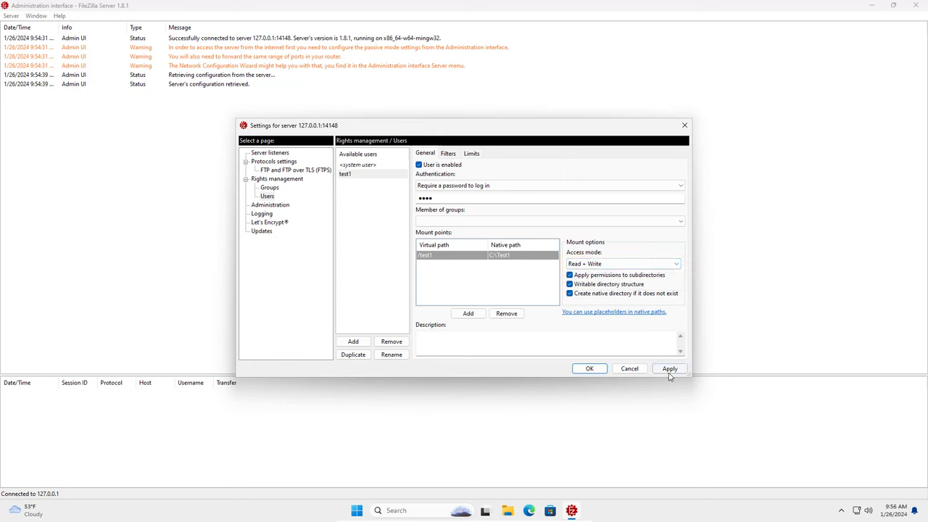
- Apply the test1 user, enable a custom passive-mode port range under FTP settings, and save
{"action": "left_click", "coordinate": [670, 368]}
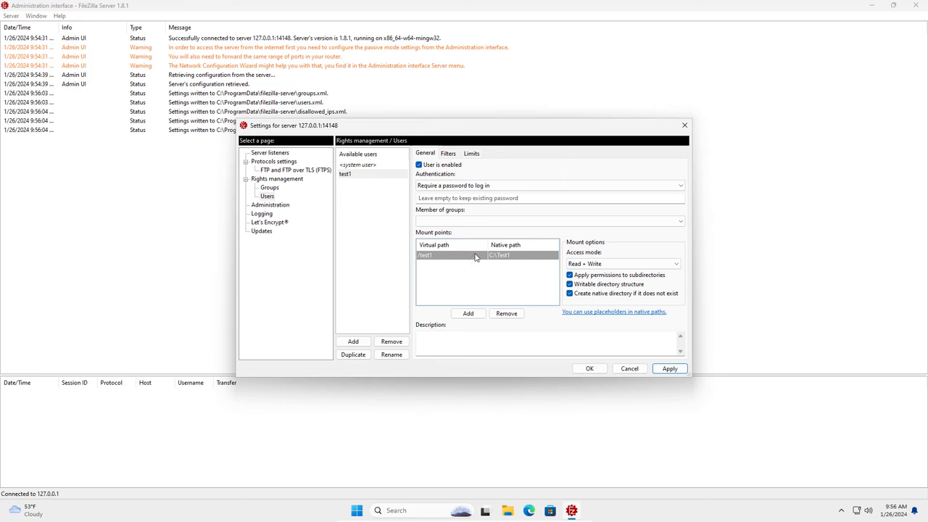
{"action": "left_click", "coordinate": [295, 169]}
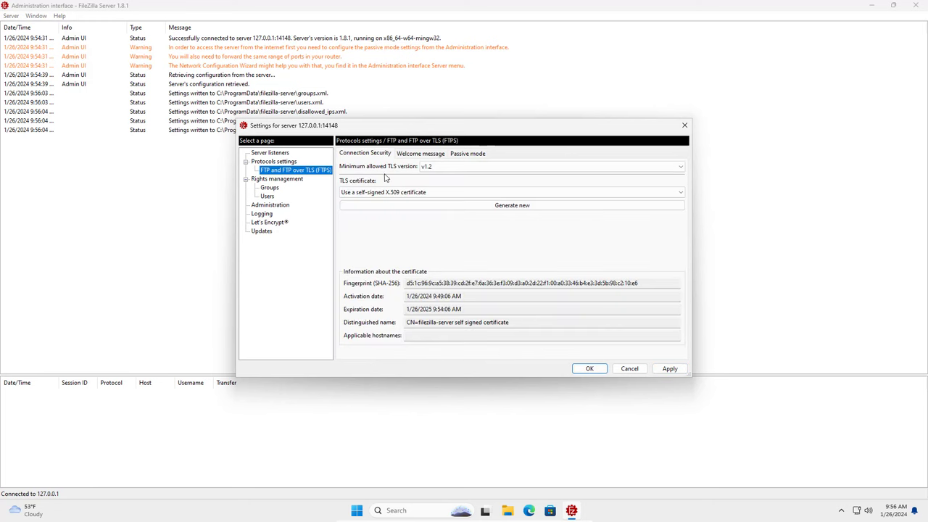
{"action": "left_click", "coordinate": [467, 153]}
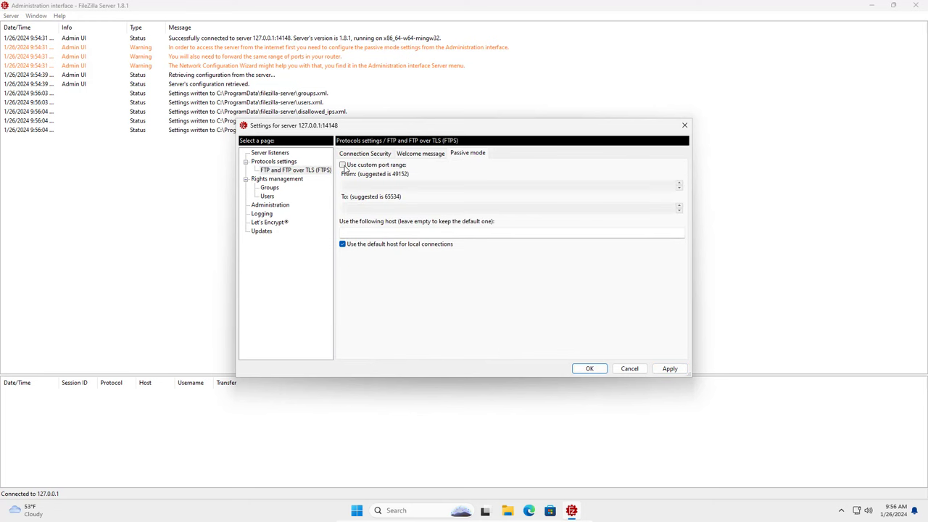
{"action": "left_click", "coordinate": [342, 165]}
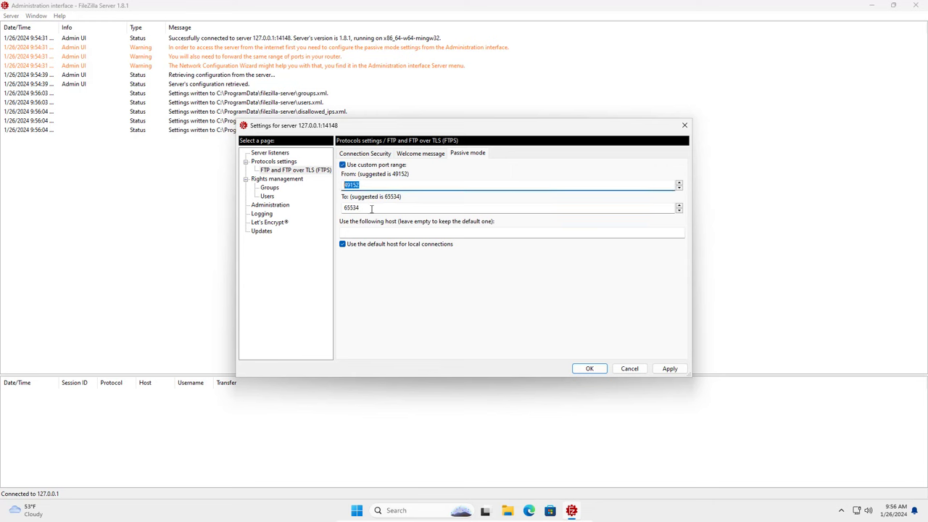
{"action": "left_click", "coordinate": [668, 369]}
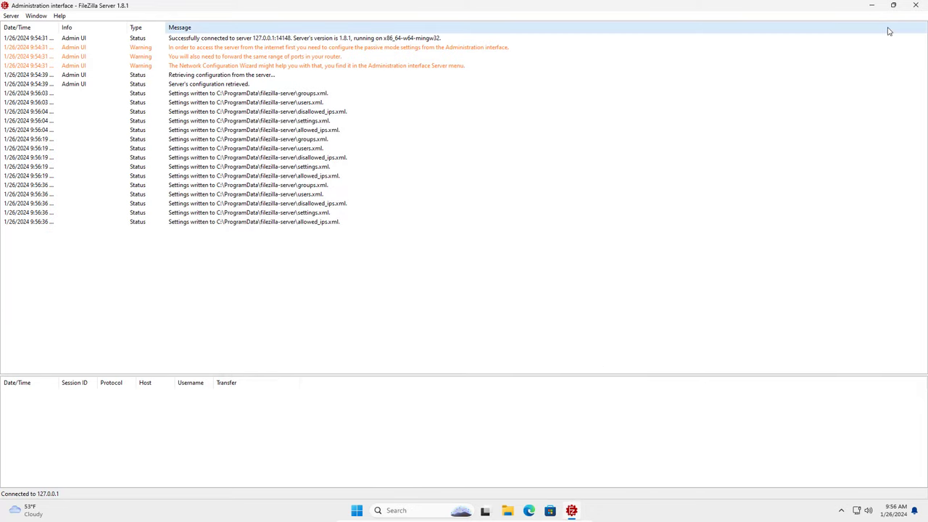
- Start a new inbound rule in Windows Defender Firewall with Advanced Security
{"action": "left_click", "coordinate": [914, 6]}
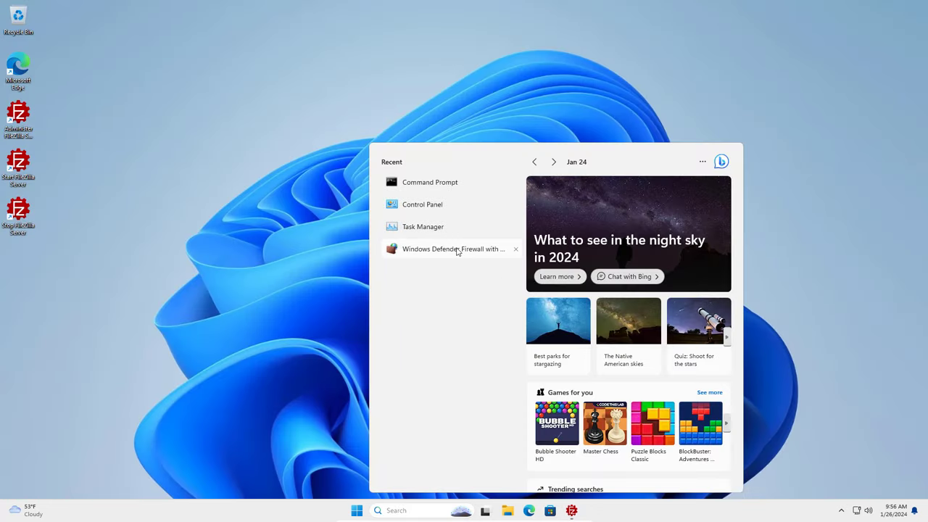
{"action": "left_click", "coordinate": [453, 249]}
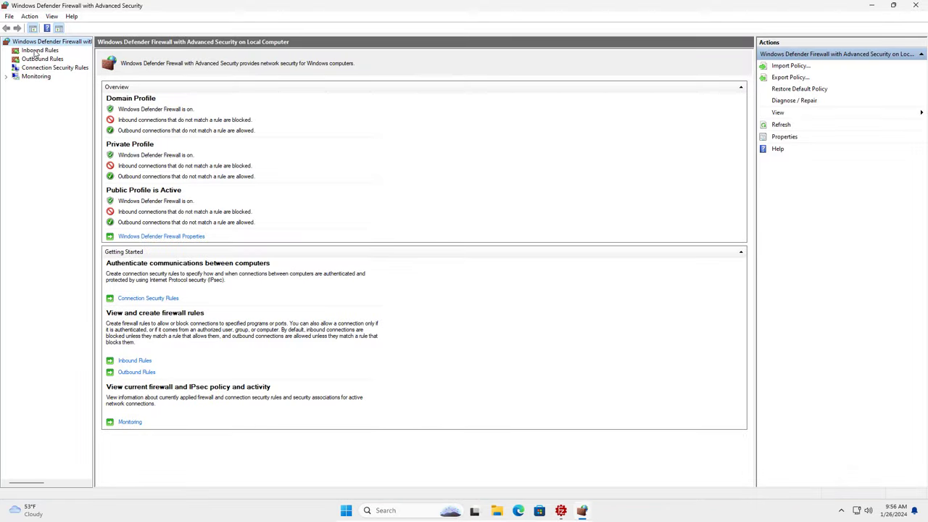
{"action": "left_click", "coordinate": [41, 50]}
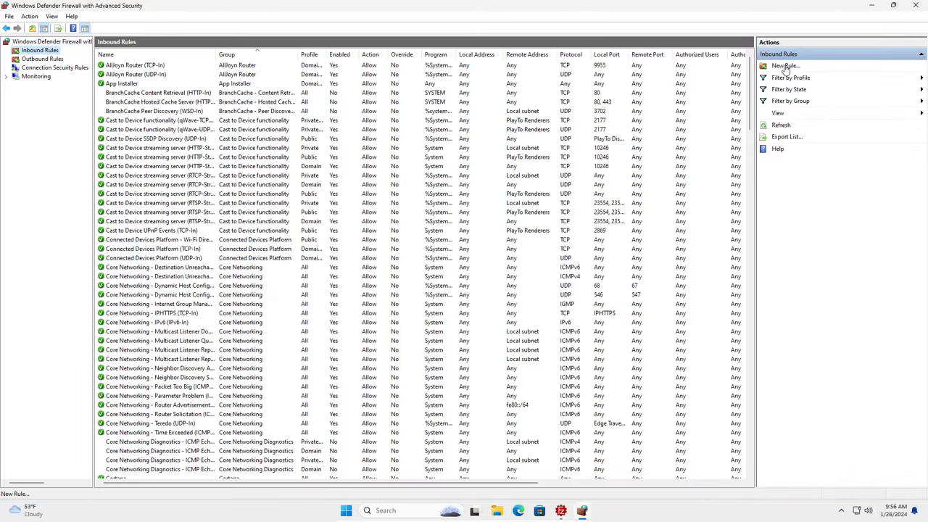
{"action": "left_click", "coordinate": [786, 67]}
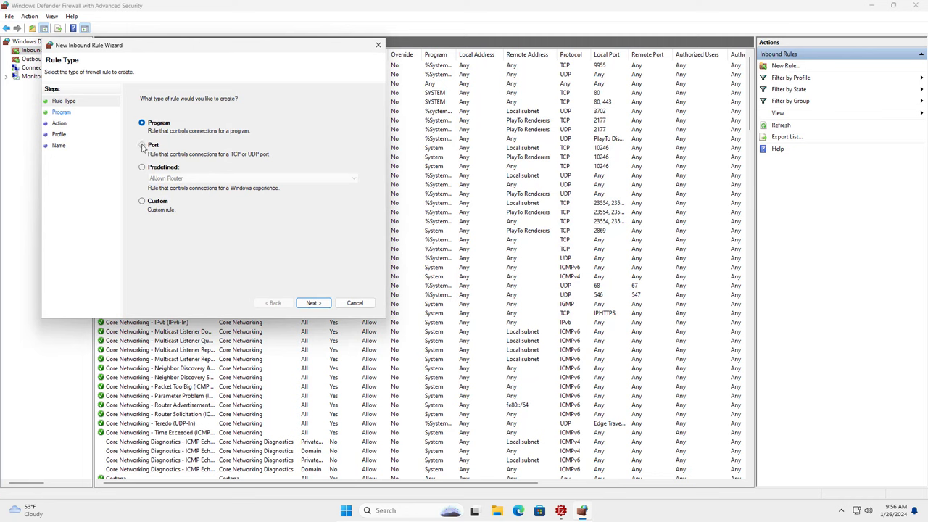
- Make it a TCP port rule for specific local ports beginning with 21
{"action": "left_click", "coordinate": [313, 303]}
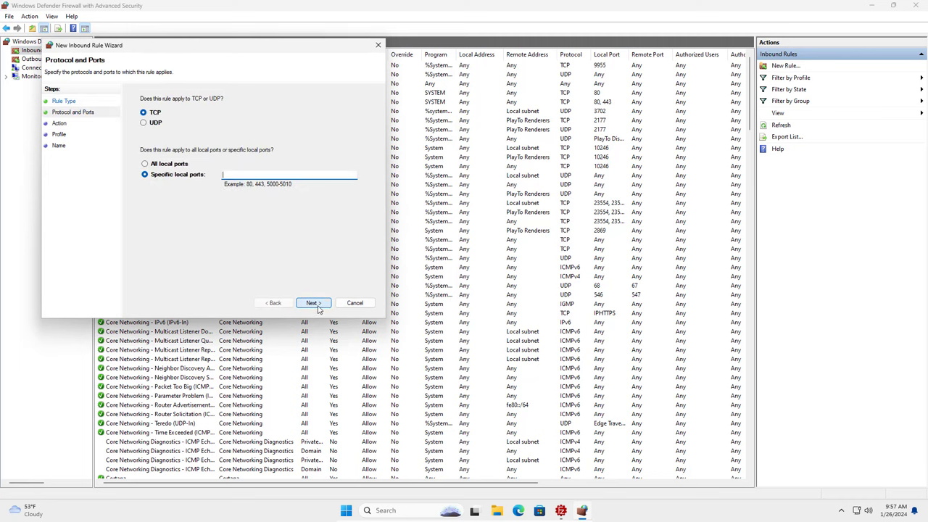
{"action": "type", "text": "2"}
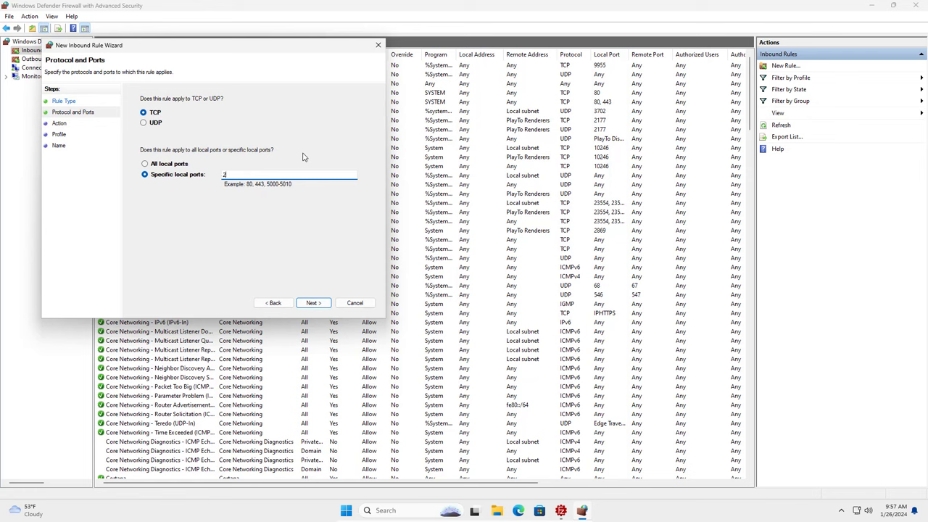
{"action": "type", "text": "1,"}
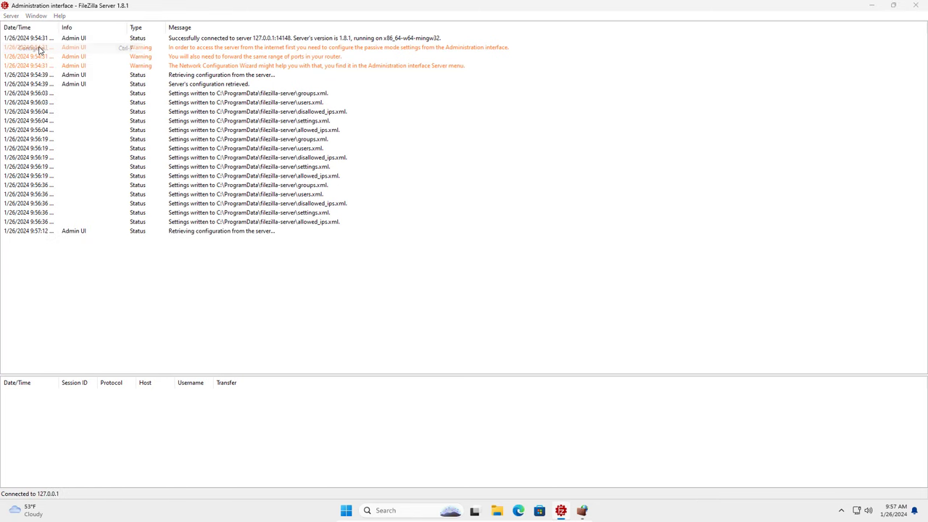
- Check the listener and passive port settings in FileZilla Server's FTP configuration
{"action": "left_click", "coordinate": [31, 47]}
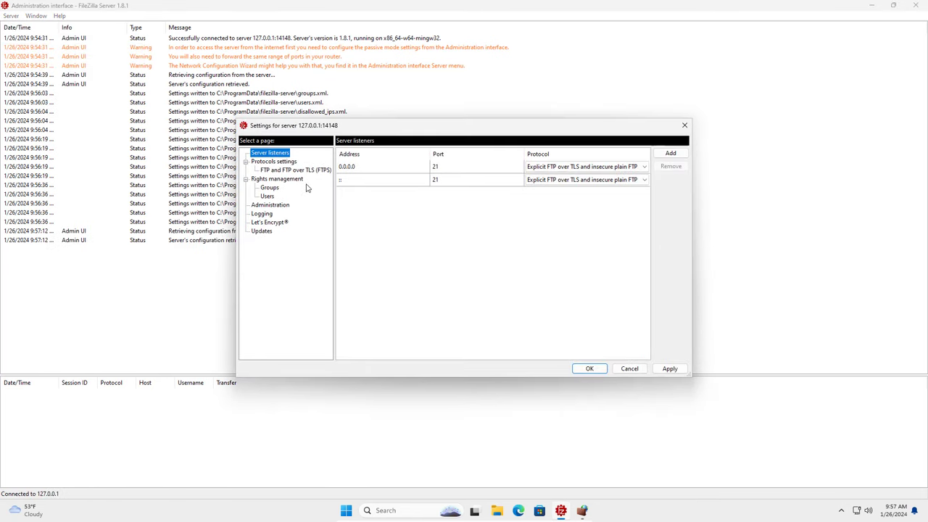
{"action": "left_click", "coordinate": [295, 169]}
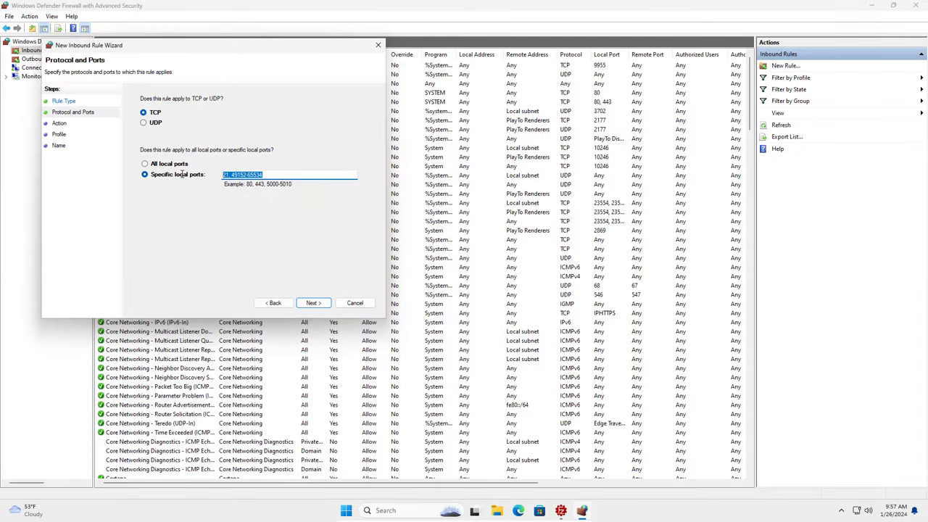
- Allow the connection on all profiles, name the inbound rule FileZilla and finish it
{"action": "left_click", "coordinate": [313, 303]}
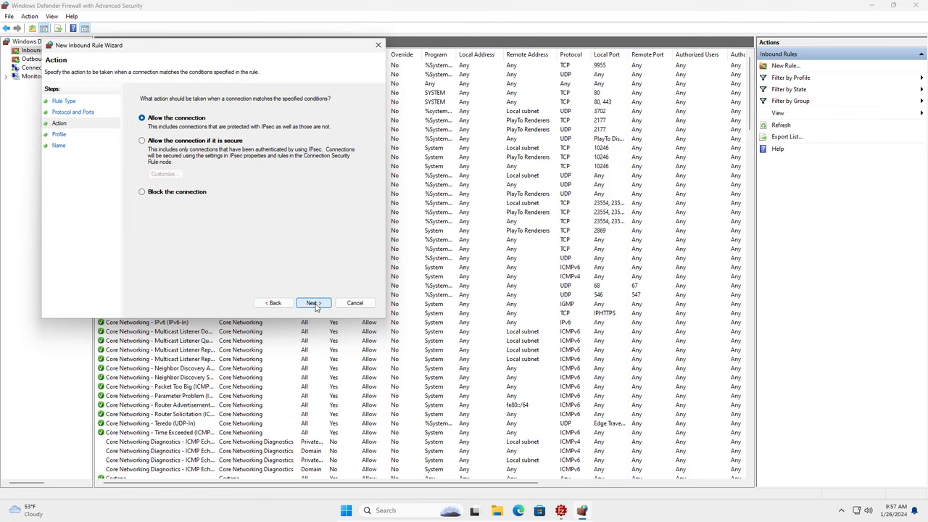
{"action": "left_click", "coordinate": [313, 303]}
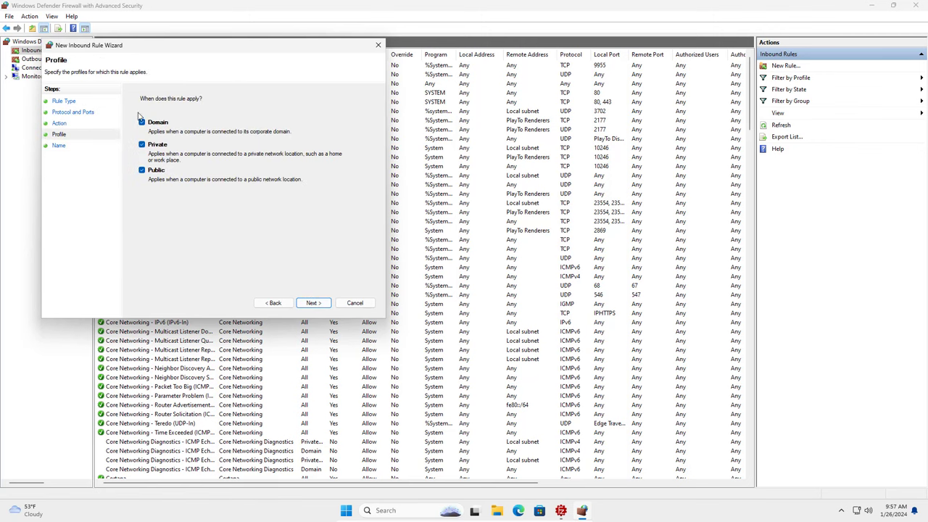
{"action": "left_click", "coordinate": [313, 303]}
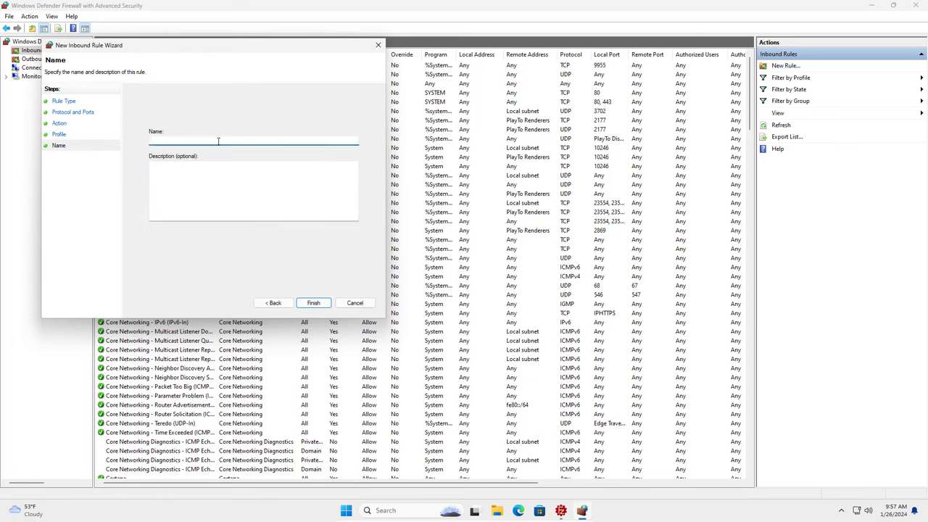
{"action": "type", "text": "FileZilla"}
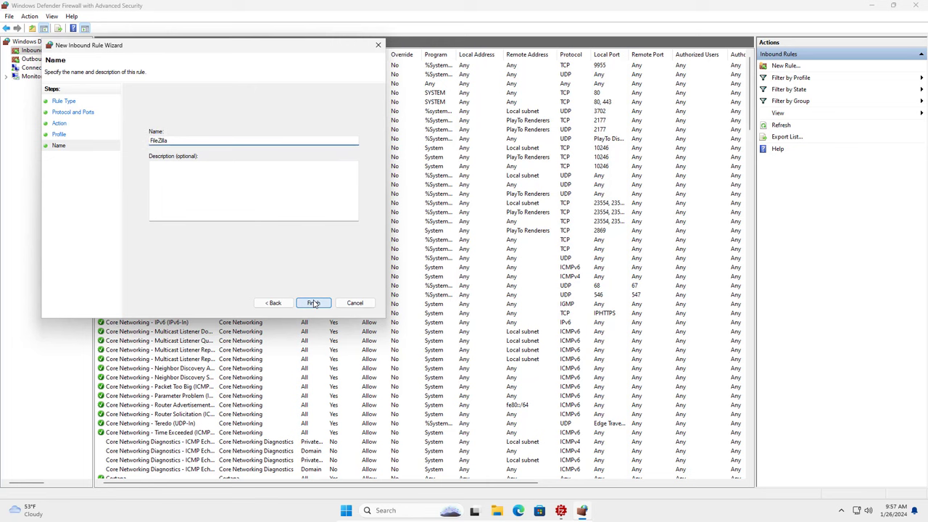
{"action": "left_click", "coordinate": [313, 303]}
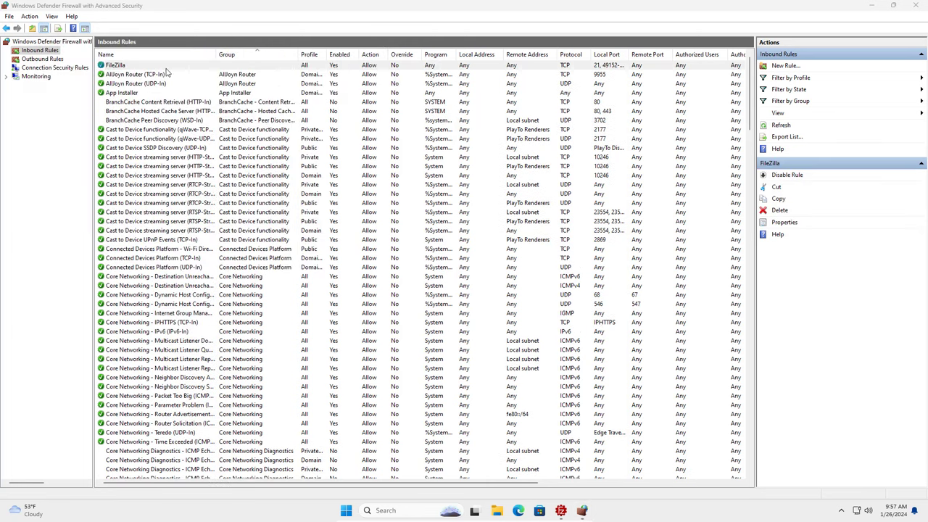
- Begin a custom port-forwarding service under Advanced Setup targeting 192.168.1.9
{"action": "left_click", "coordinate": [116, 64]}
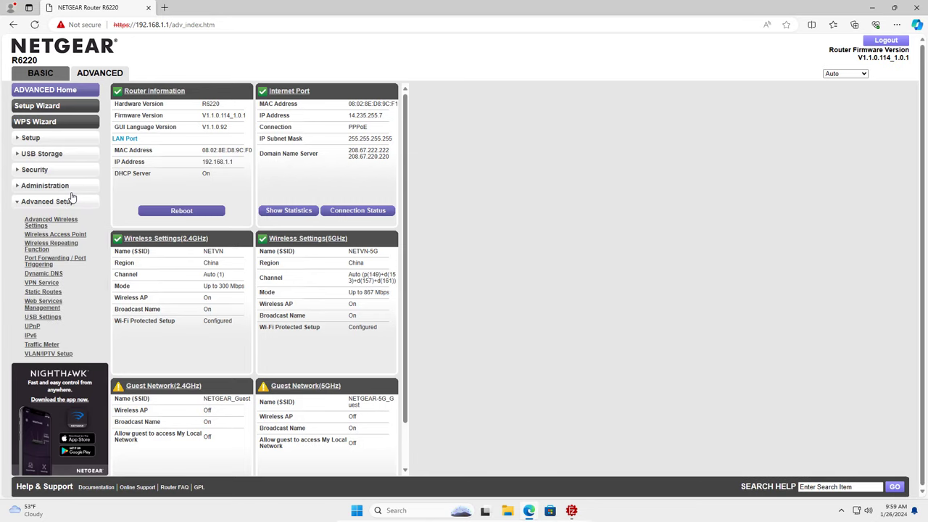
{"action": "left_click", "coordinate": [55, 261]}
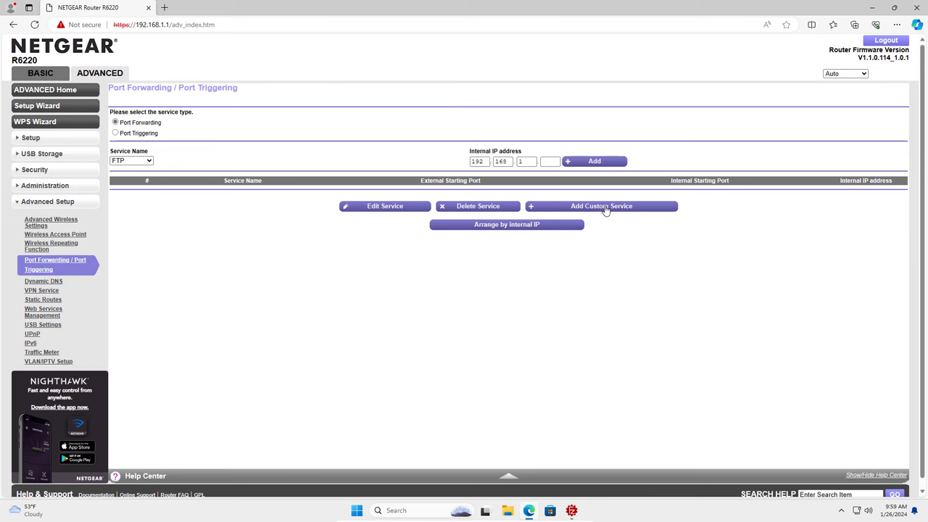
{"action": "left_click", "coordinate": [600, 206]}
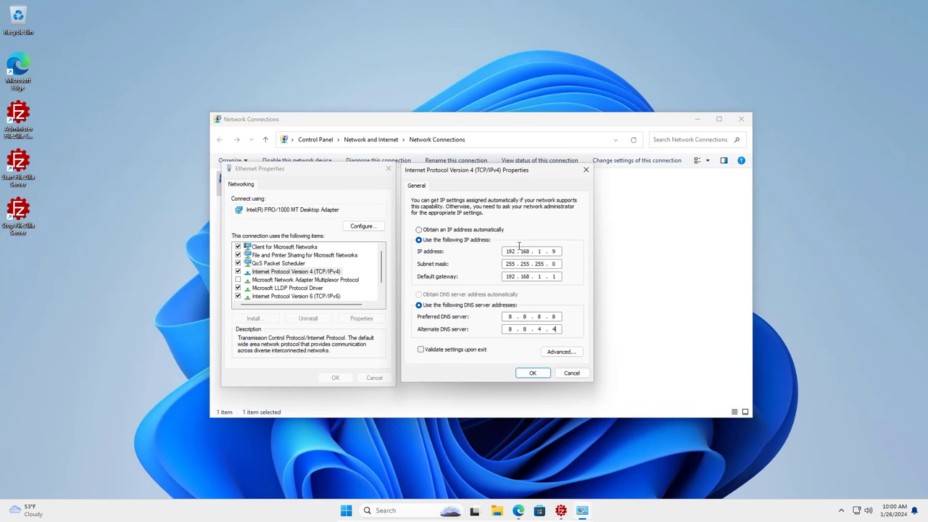
{"action": "left_click", "coordinate": [533, 373]}
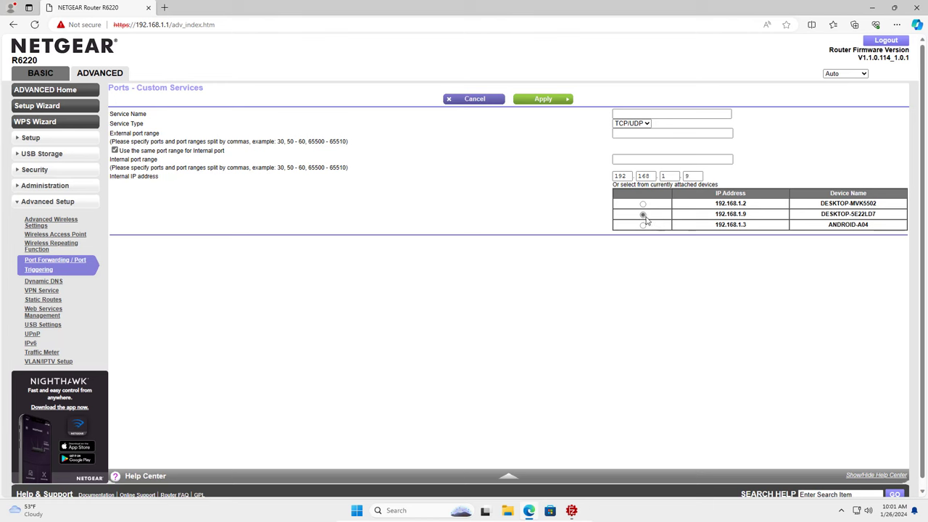
- Save service FileZilla21 forwarding external port 21 to 192.168.1.9
{"action": "type", "text": "FileZilla21"}
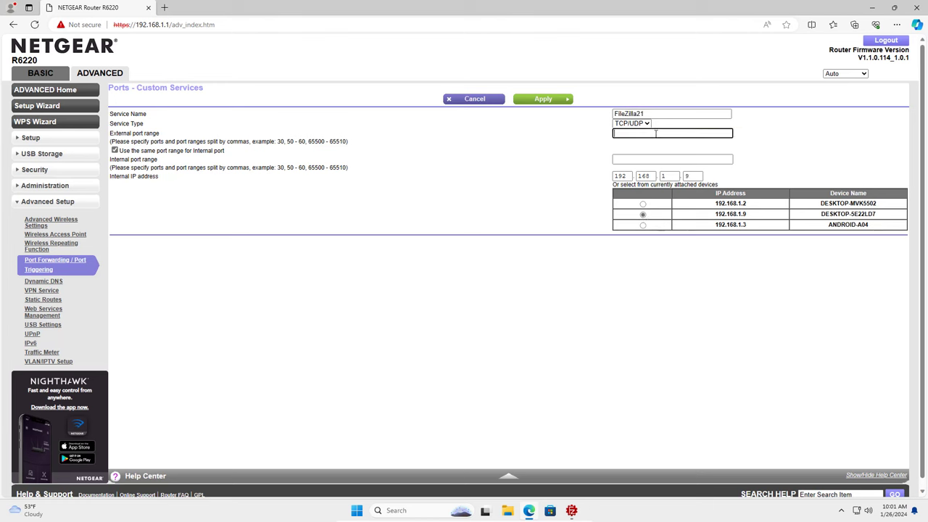
{"action": "type", "text": "21"}
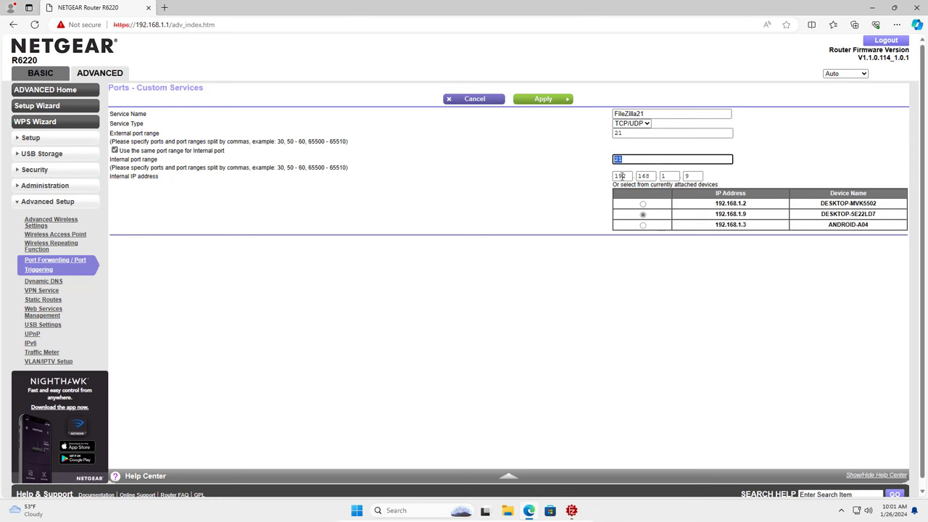
{"action": "left_click", "coordinate": [542, 99]}
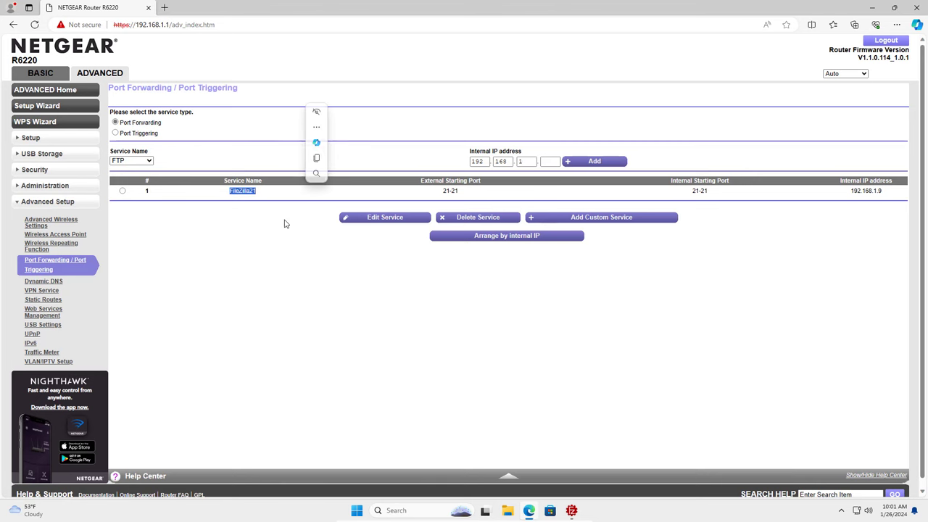
- Save service FileZillaPassive forwarding ports 49152–65534 to 192.168.1.9
{"action": "left_click", "coordinate": [600, 217]}
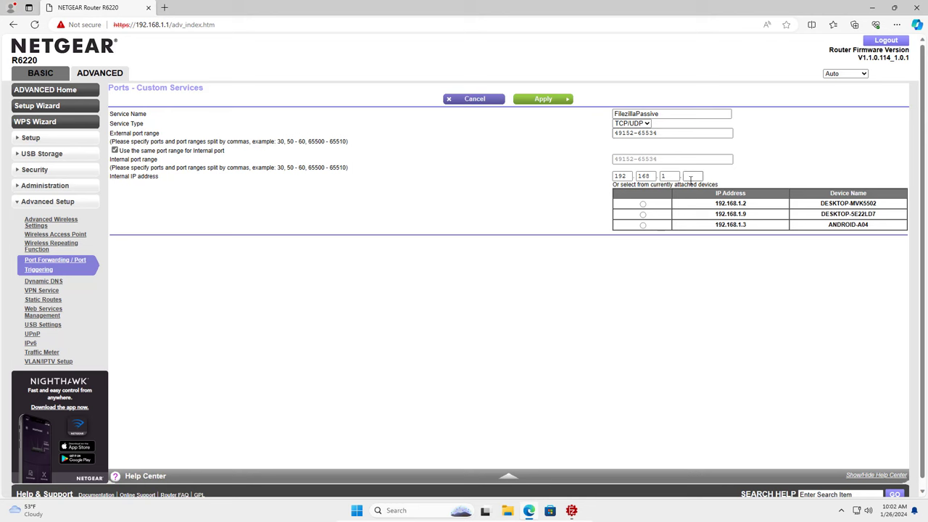
{"action": "left_click", "coordinate": [642, 214]}
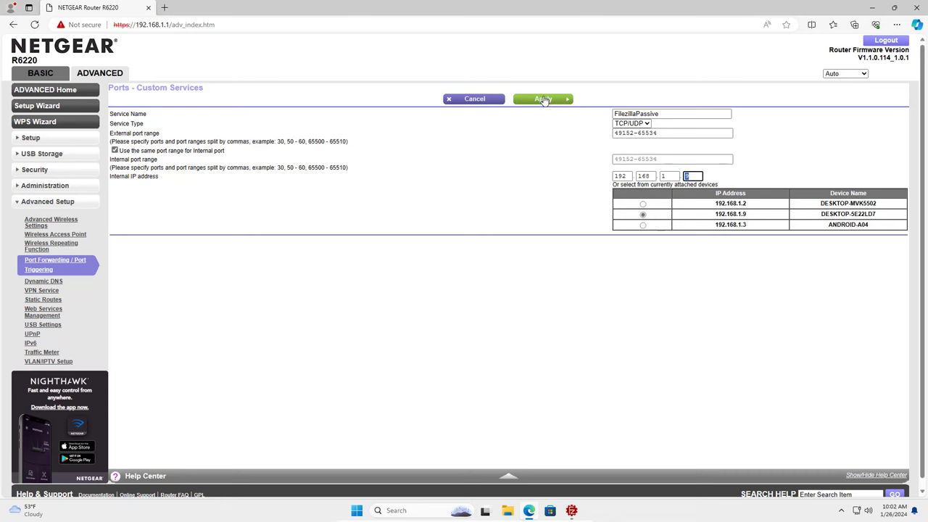
{"action": "left_click", "coordinate": [542, 99]}
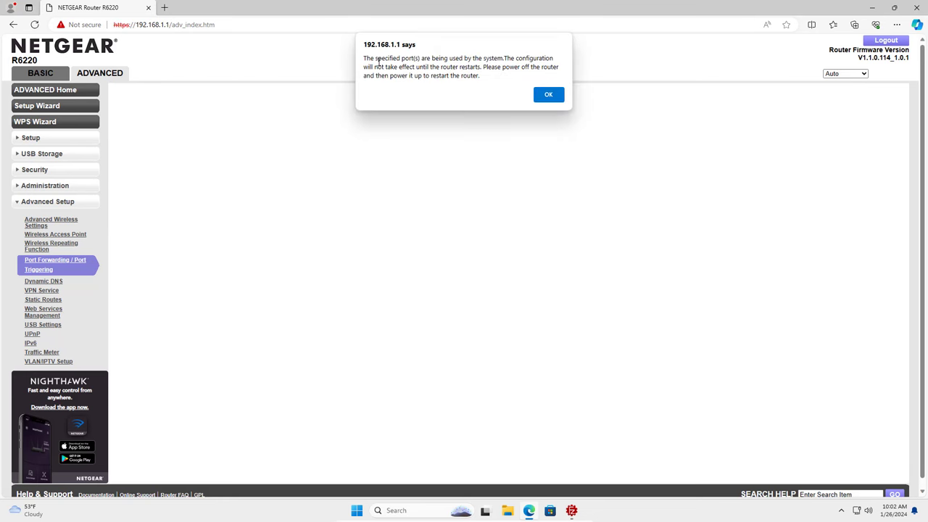
- Dismiss the router restart warning and download the free FileZilla Client for Windows
{"action": "left_click", "coordinate": [548, 94]}
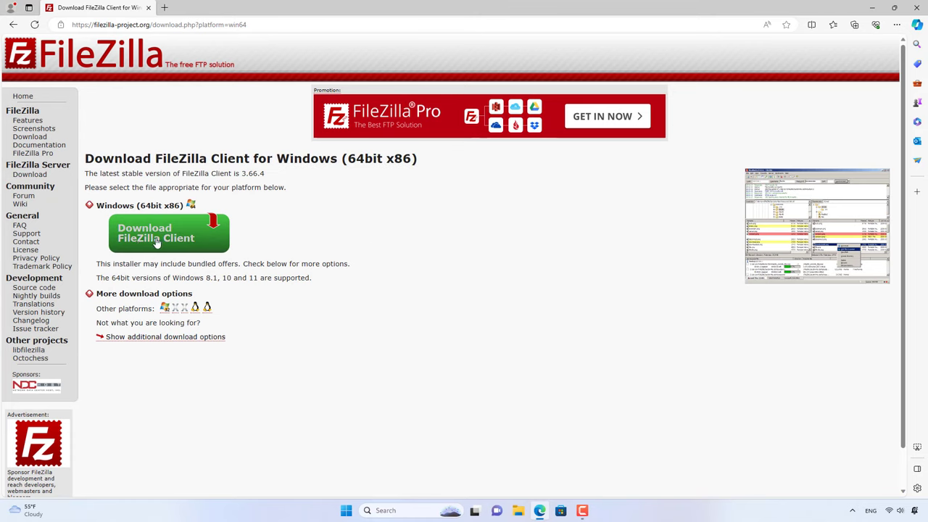
{"action": "left_click", "coordinate": [157, 231]}
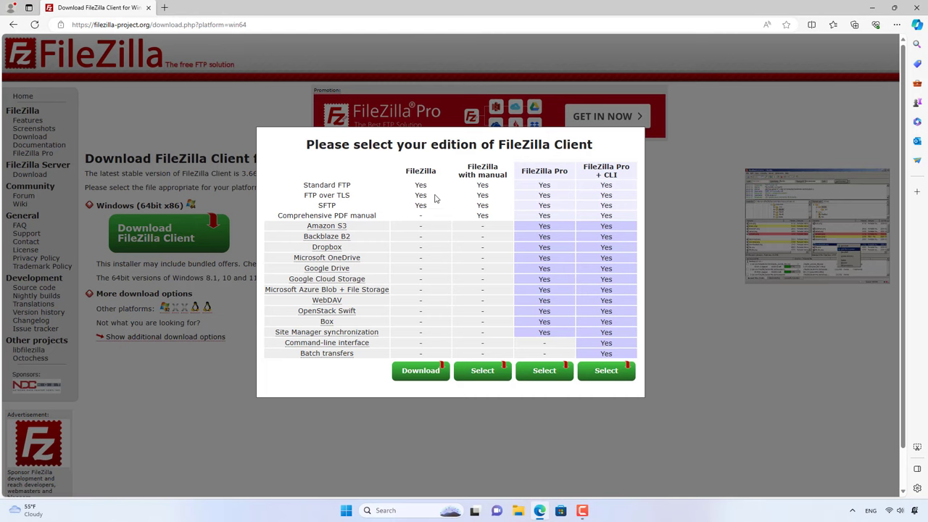
{"action": "left_click", "coordinate": [421, 371]}
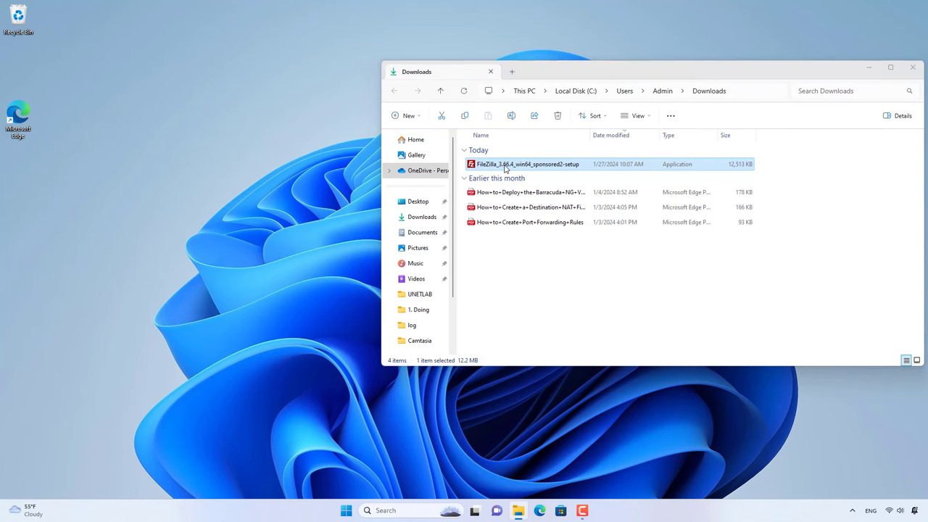
- Install FileZilla Client 3.66.4 with default options for all users and launch it
{"action": "double_click", "coordinate": [528, 164]}
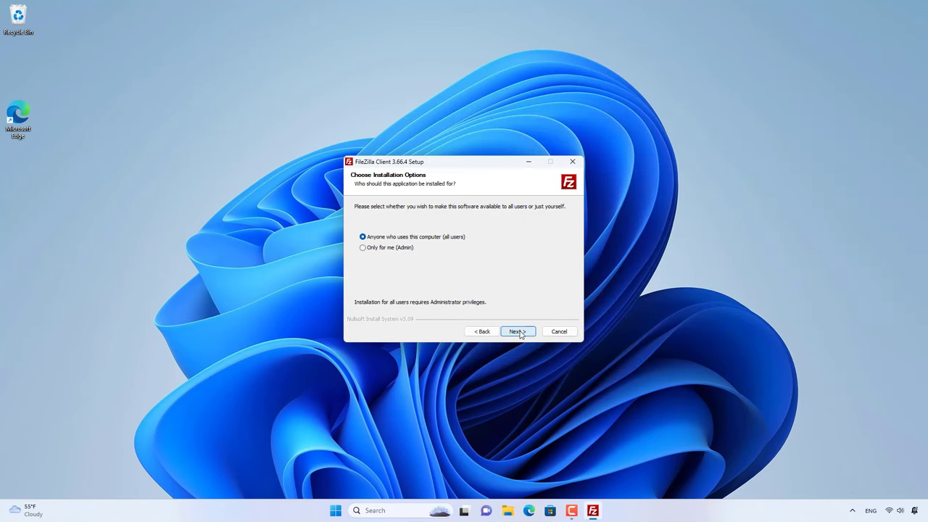
{"action": "left_click", "coordinate": [516, 330]}
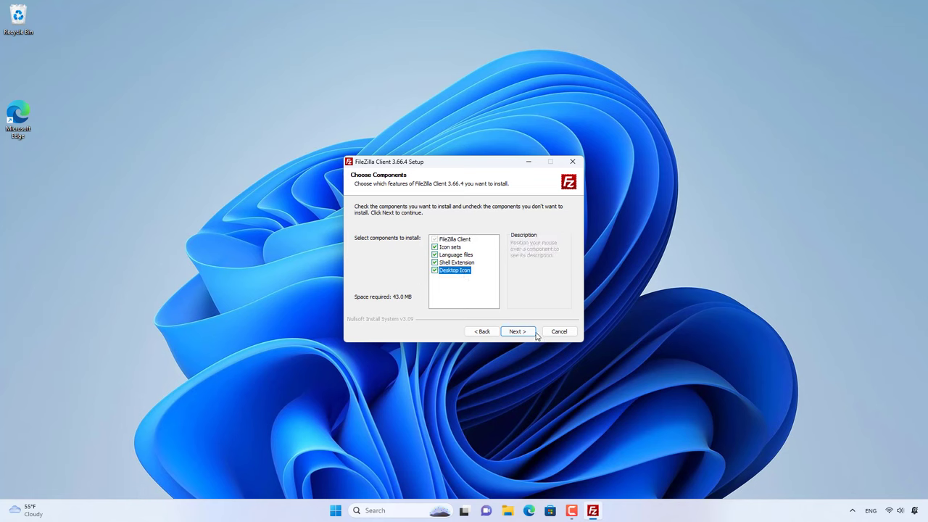
{"action": "left_click", "coordinate": [517, 330]}
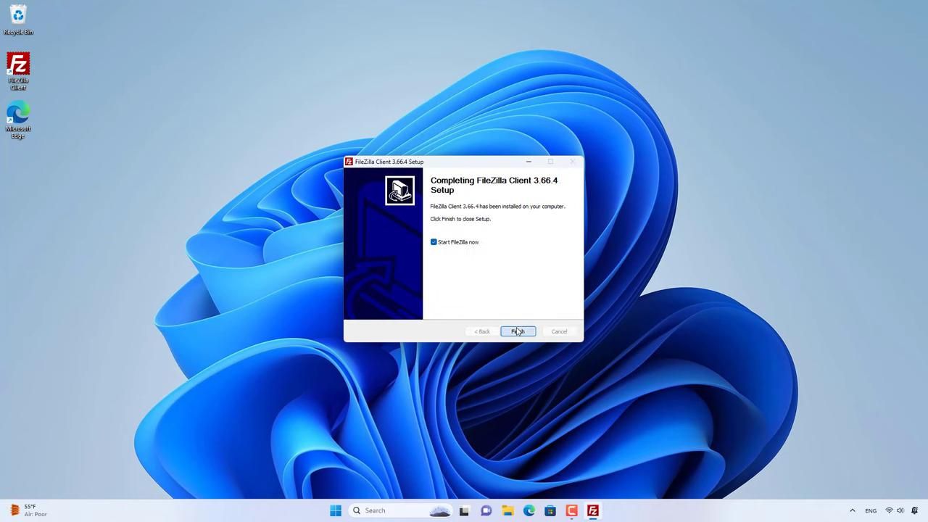
{"action": "left_click", "coordinate": [517, 330]}
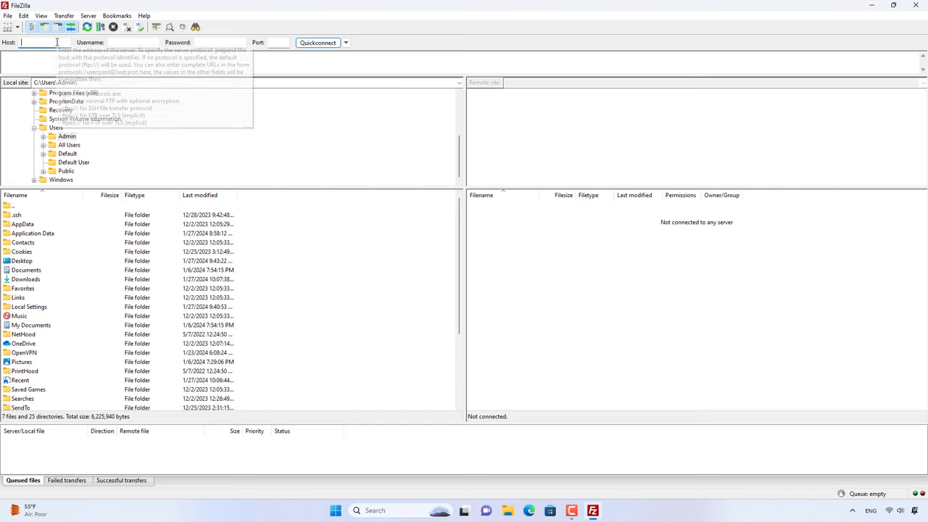
- Fill Quickconnect with host 14.188.151.140, user test, a password and port 21
{"action": "type", "text": "14.188.151.140"}
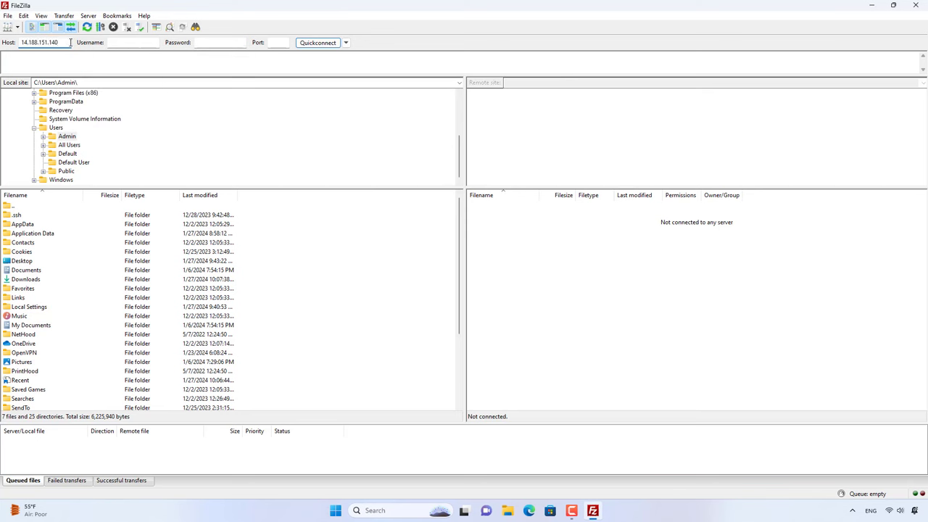
{"action": "left_click", "coordinate": [134, 42]}
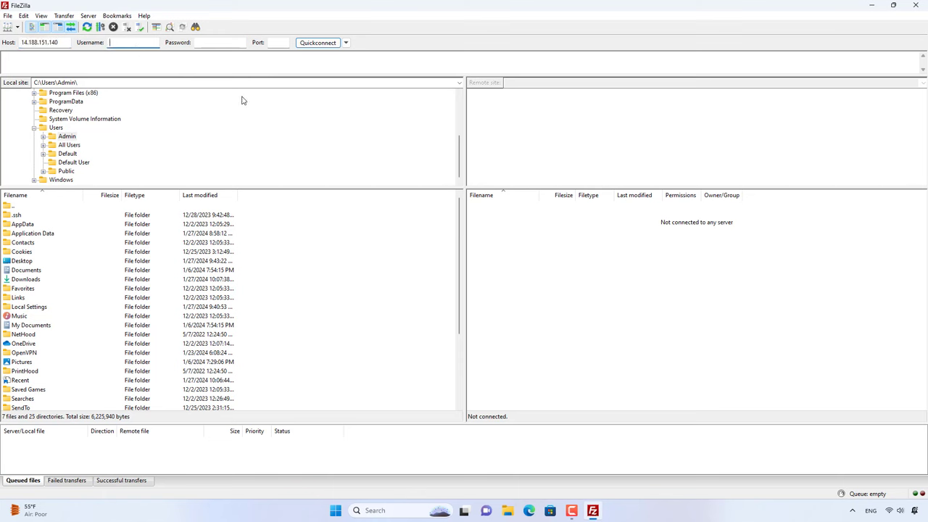
{"action": "type", "text": "test1"}
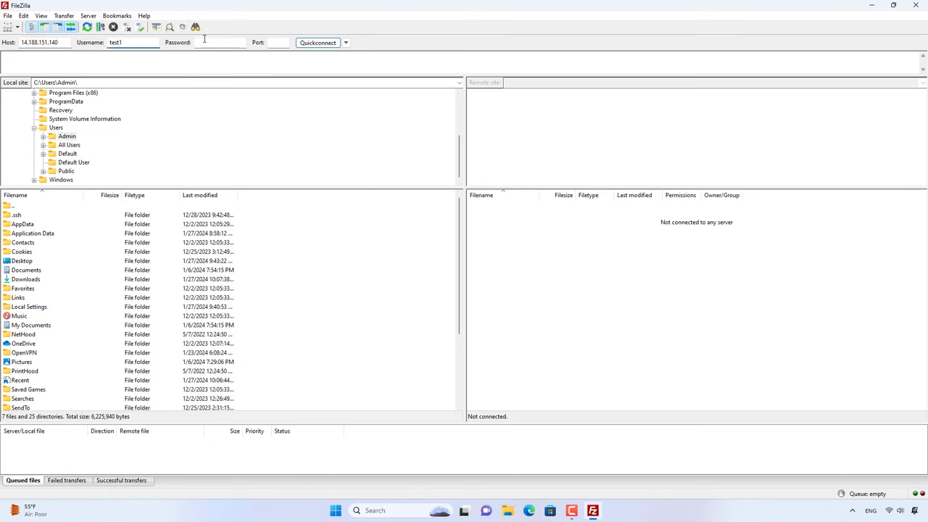
{"action": "type", "text": "••••"}
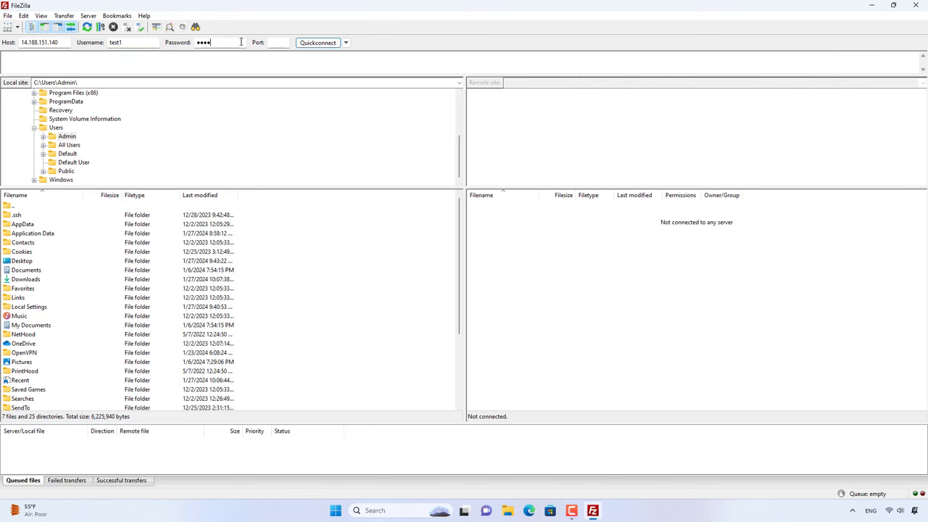
{"action": "type", "text": "21"}
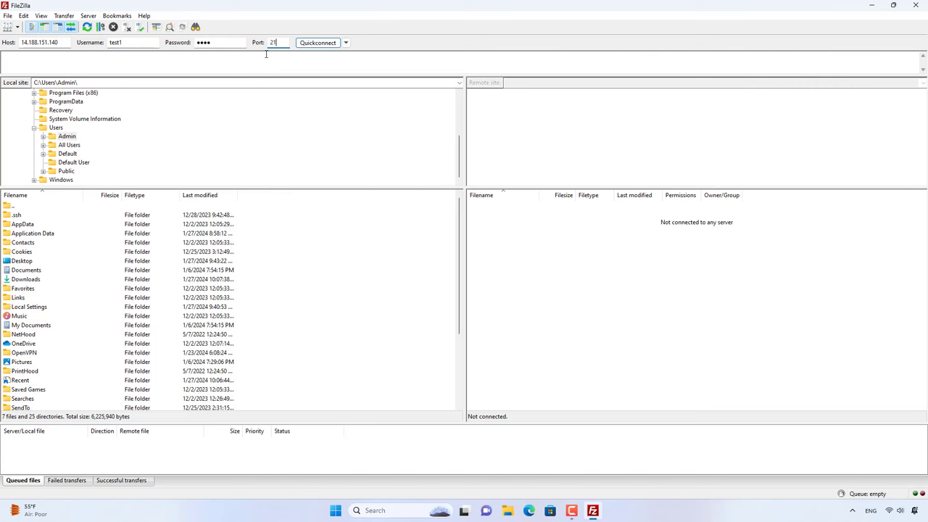
{"action": "left_click", "coordinate": [220, 42]}
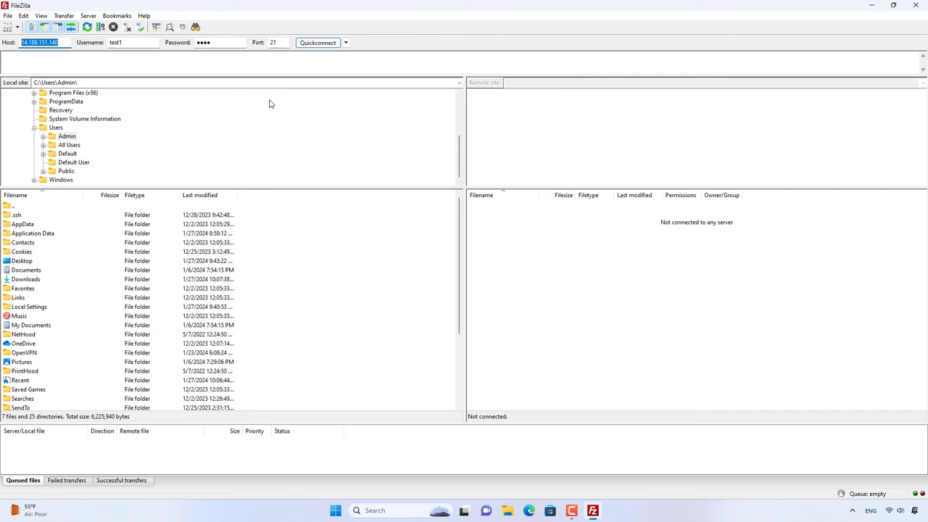
- Connect, trust the server certificate and enter the empty remote /test1 folder
{"action": "left_click", "coordinate": [317, 42]}
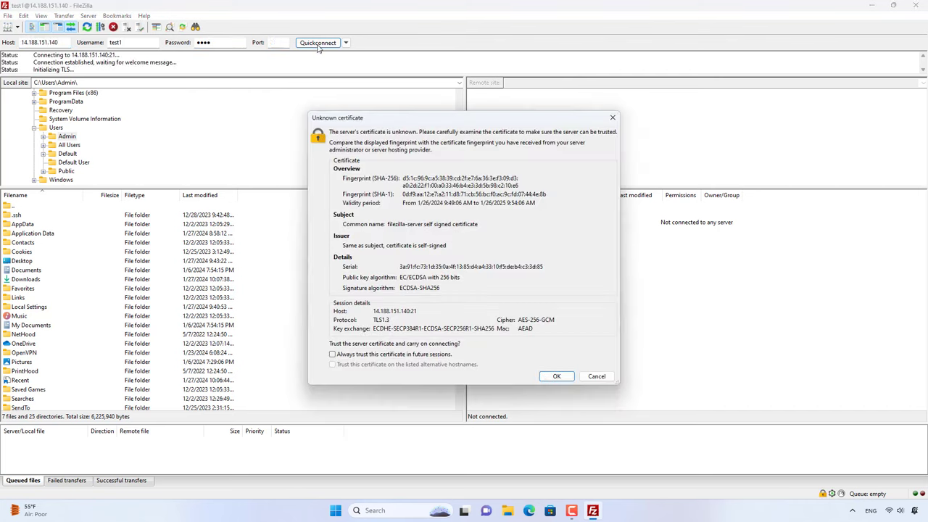
{"action": "left_click", "coordinate": [556, 376]}
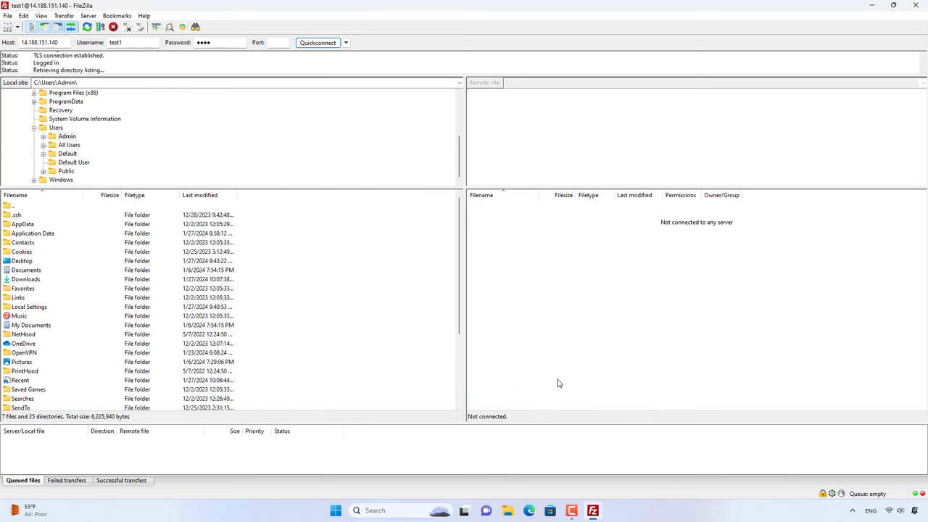
{"action": "left_click", "coordinate": [316, 42]}
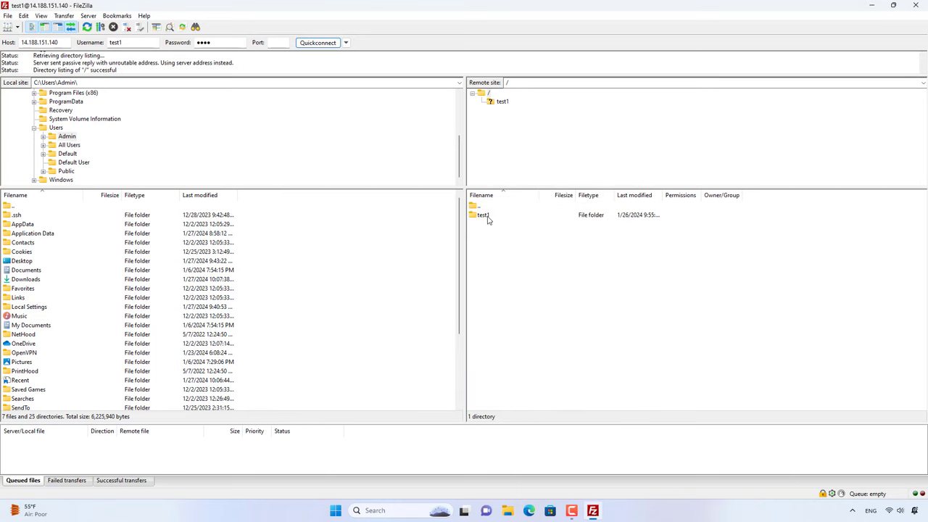
{"action": "double_click", "coordinate": [482, 215]}
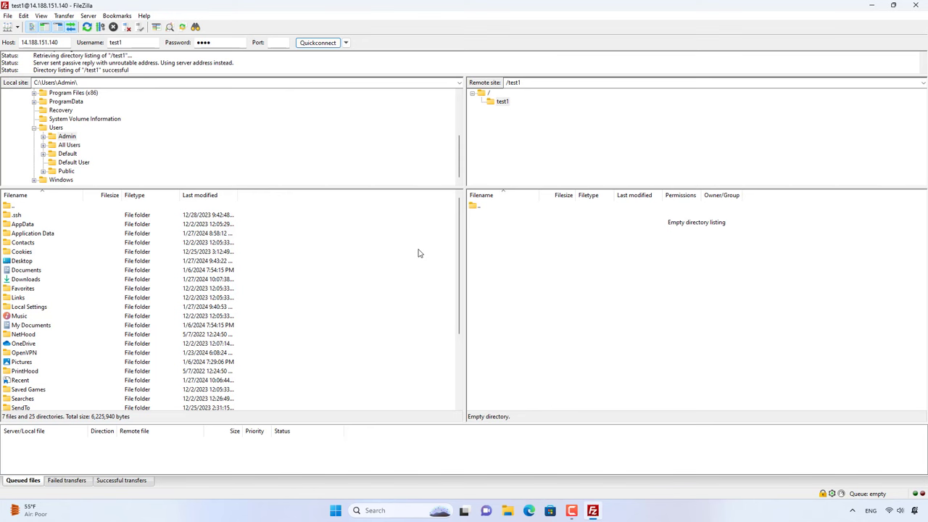
{"action": "mouse_move", "coordinate": [264, 253]}
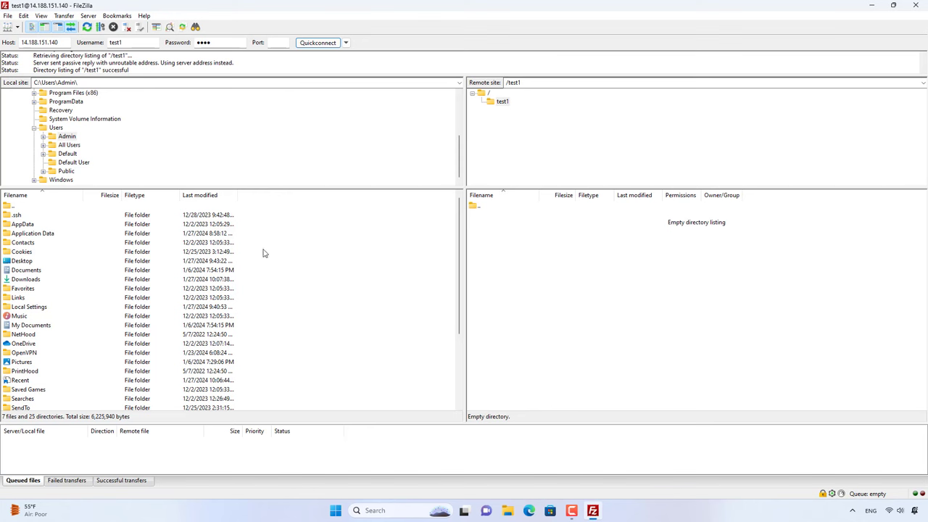
- Browse into the local Downloads folder
{"action": "left_click", "coordinate": [27, 278]}
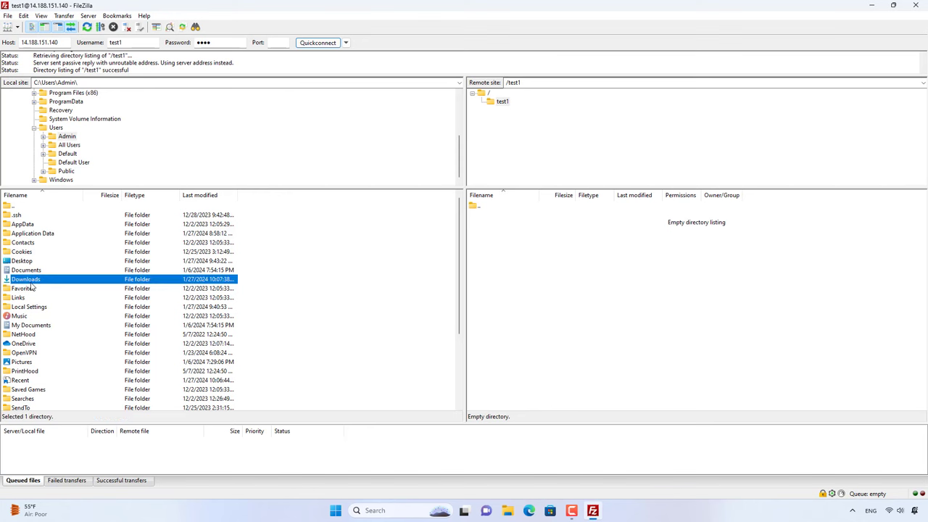
{"action": "double_click", "coordinate": [26, 278]}
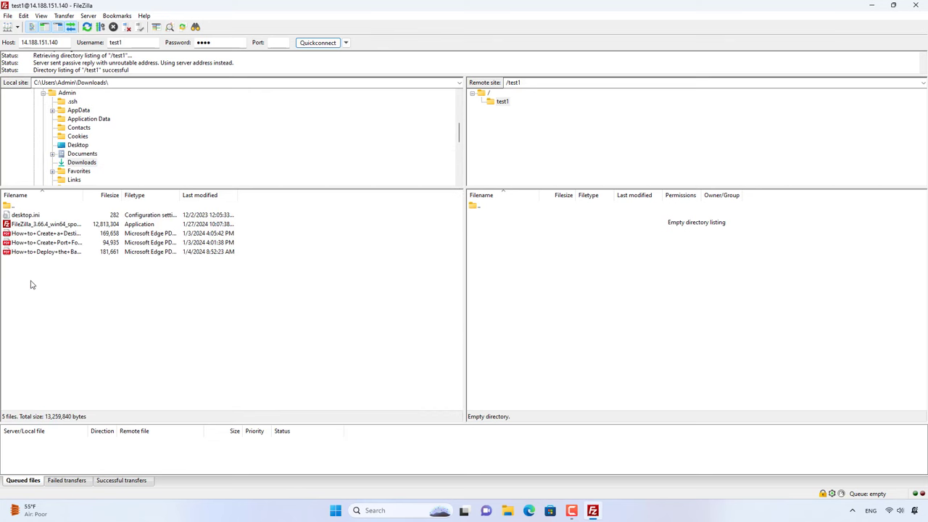
- Show the DDNS domain list in the Dynu control panel
{"action": "left_click", "coordinate": [47, 232]}
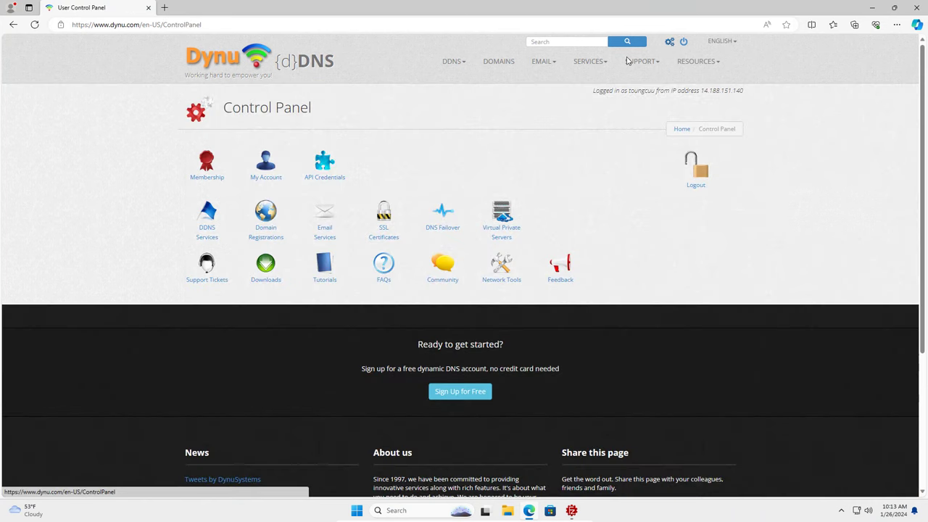
{"action": "left_click", "coordinate": [206, 217]}
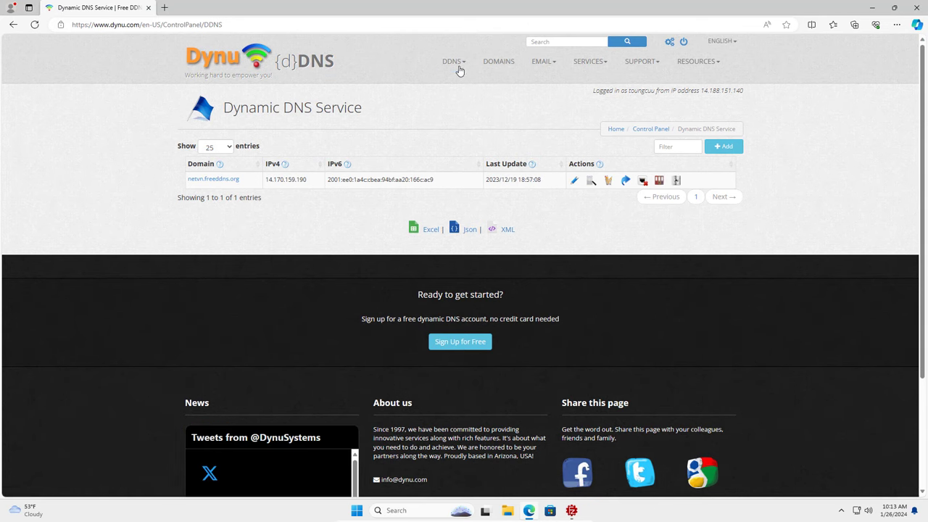
{"action": "left_click", "coordinate": [453, 61]}
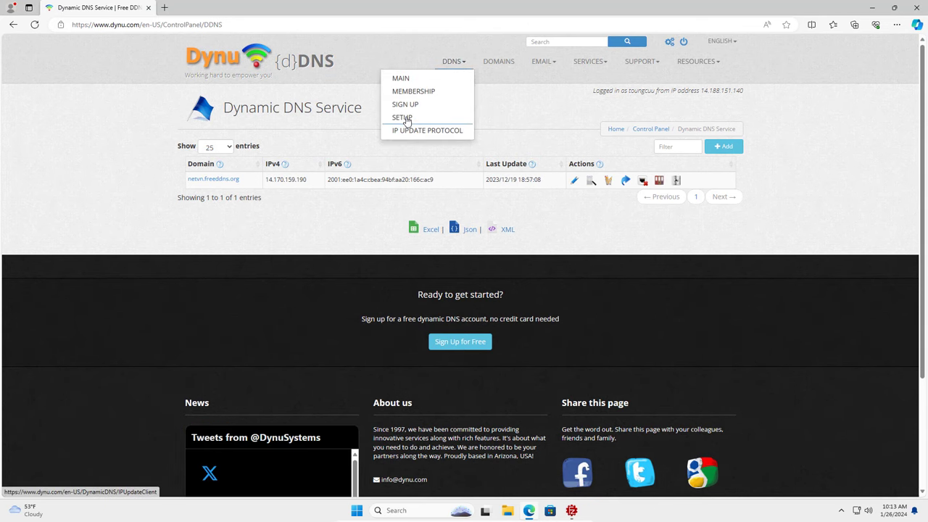
- Sign in to the Dynu IP Update Client so netvn.freeddns.org points to 14.188.151.140
{"action": "left_click", "coordinate": [426, 131]}
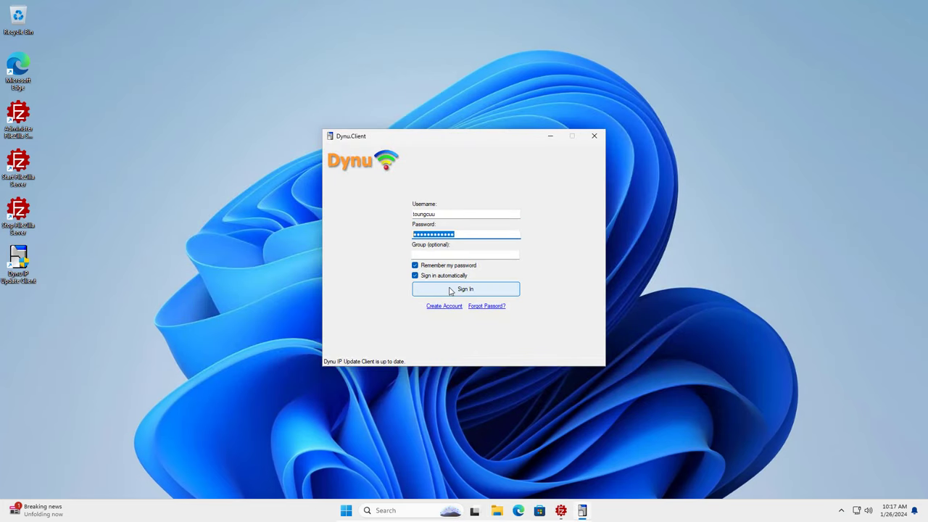
{"action": "left_click", "coordinate": [465, 290]}
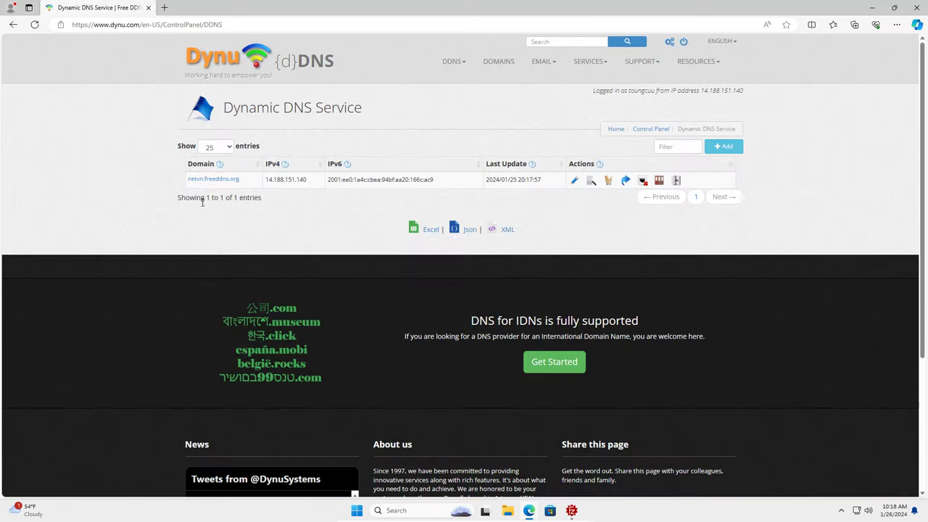
{"action": "left_click", "coordinate": [571, 511]}
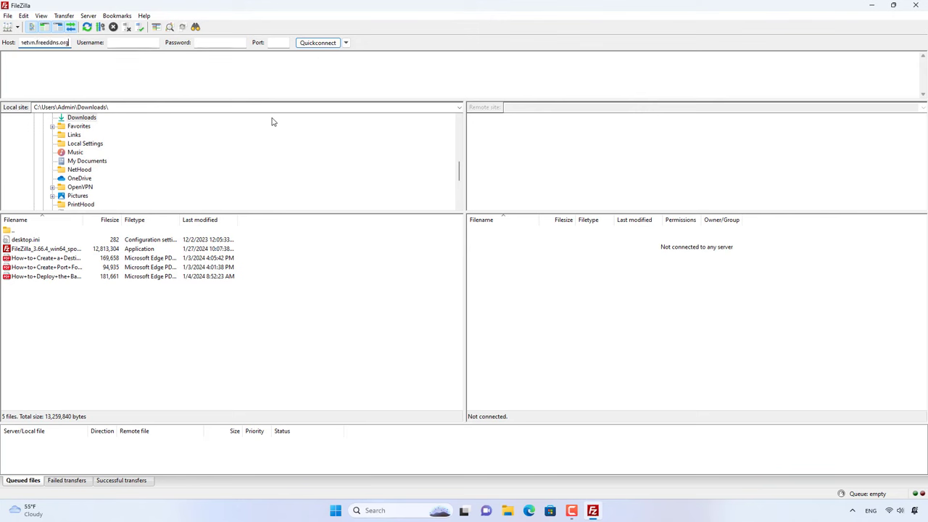
- Connect to netvn.freeddns.org as test1 on port 21 via Quickconnect
{"action": "type", "text": "test1"}
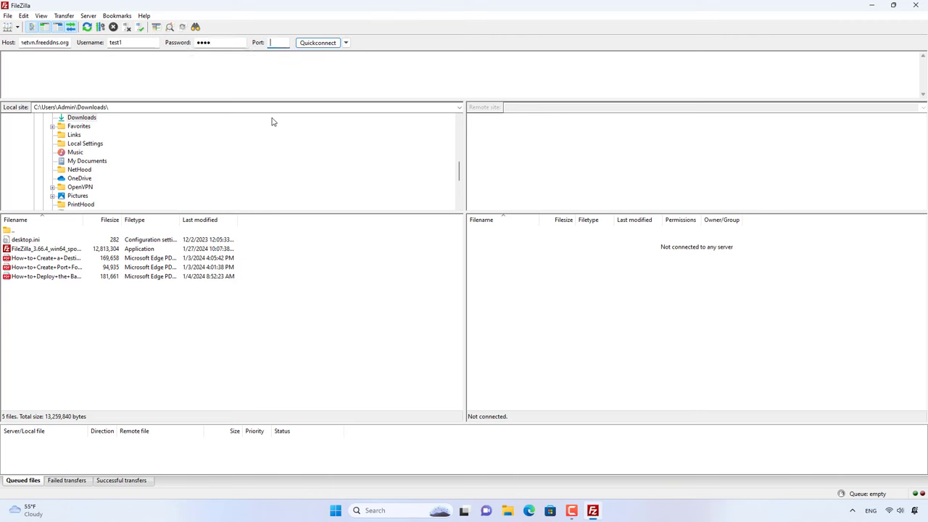
{"action": "type", "text": "21"}
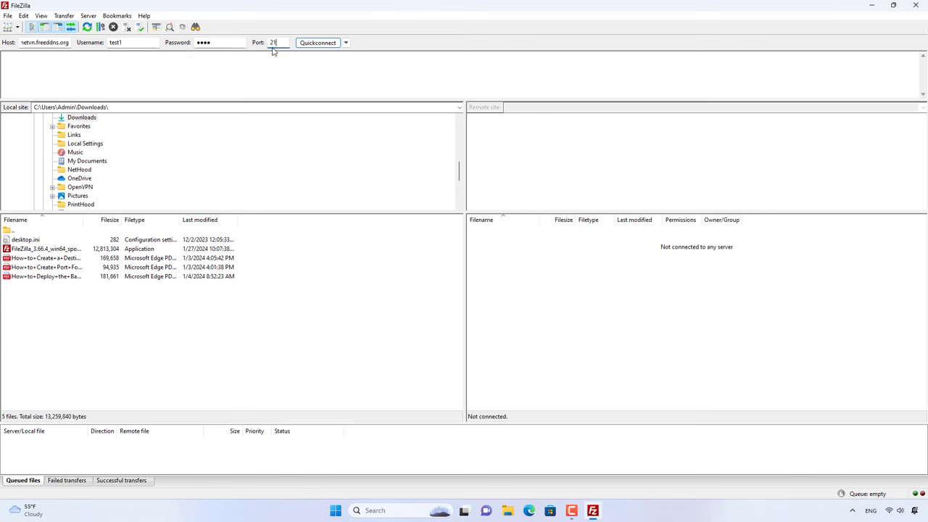
{"action": "left_click", "coordinate": [133, 42]}
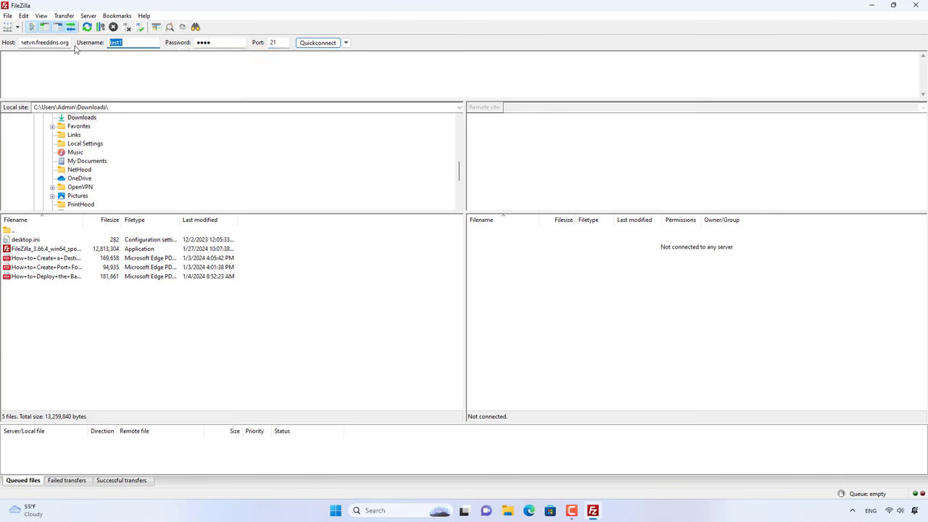
{"action": "left_click", "coordinate": [45, 42]}
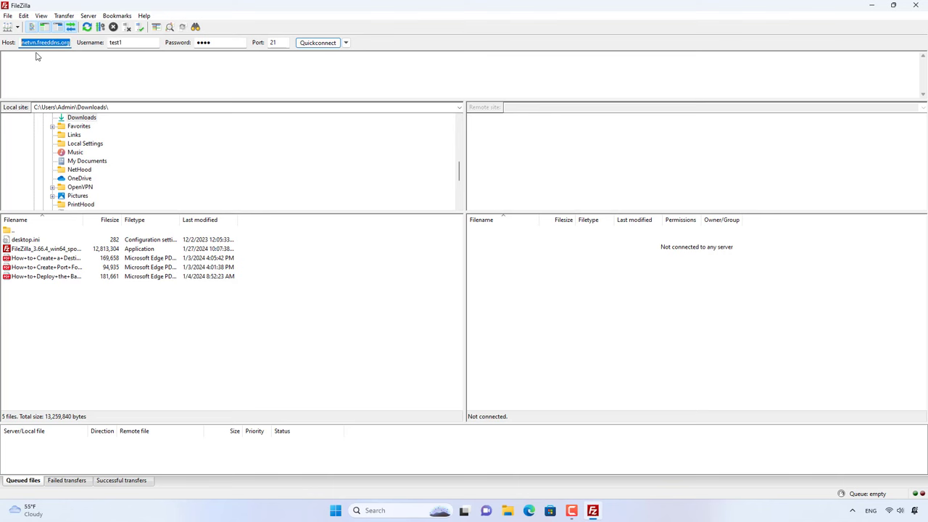
{"action": "left_click", "coordinate": [318, 42]}
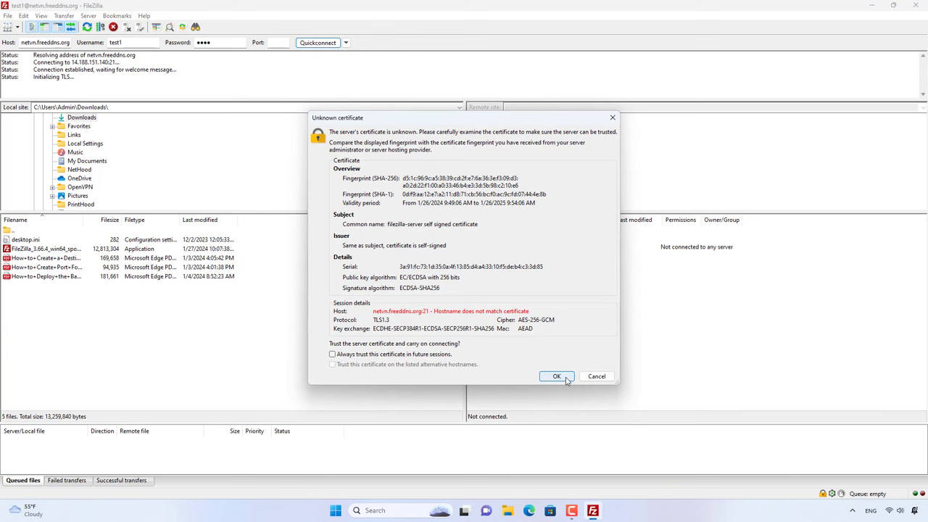
- Trust the mismatched certificate, enter /test1 and upload the FileZilla installer to it
{"action": "left_click", "coordinate": [556, 377]}
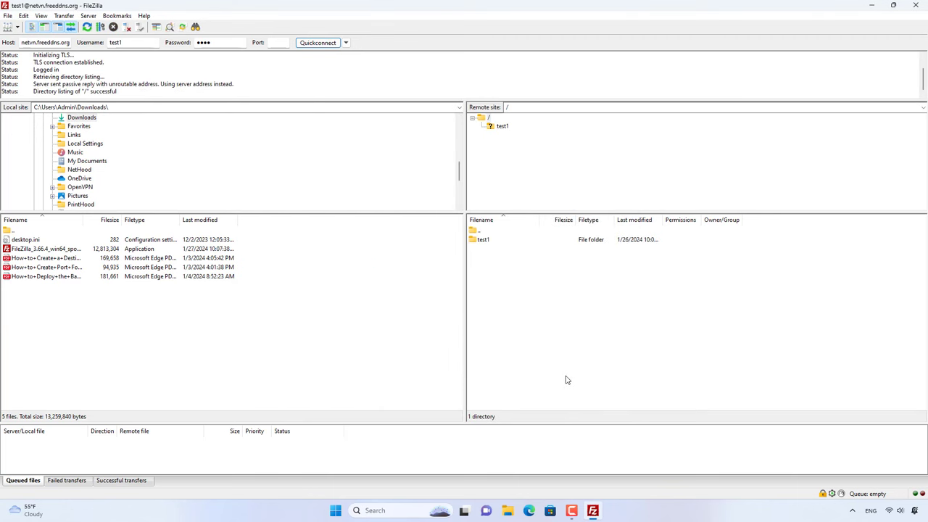
{"action": "double_click", "coordinate": [502, 125]}
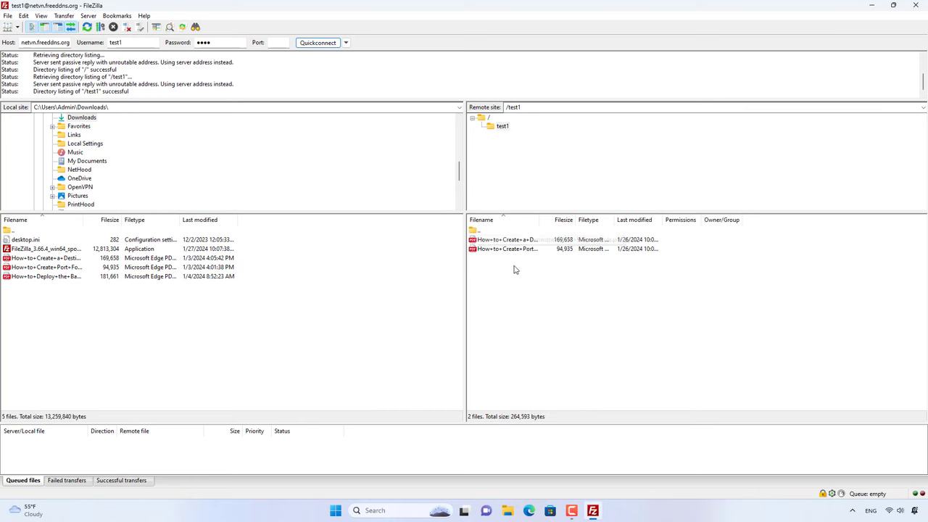
{"action": "right_click", "coordinate": [32, 249]}
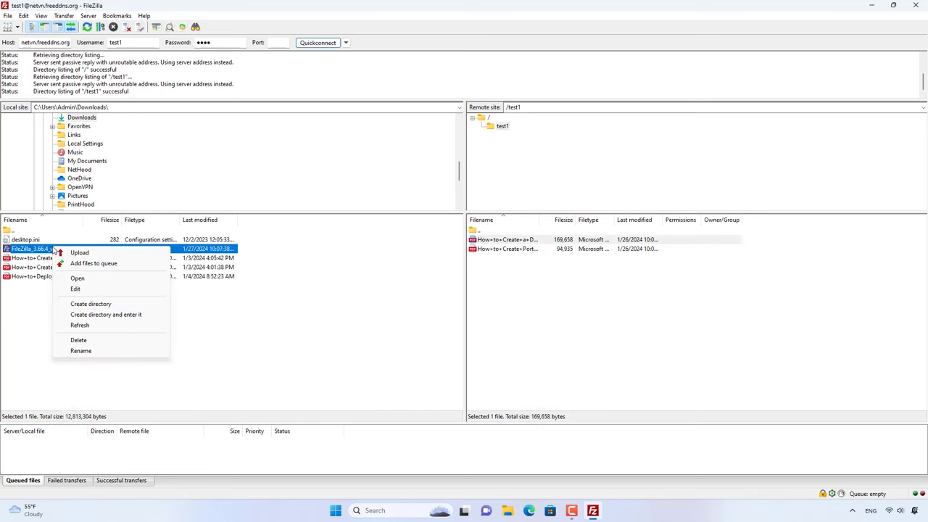
{"action": "left_click", "coordinate": [80, 252]}
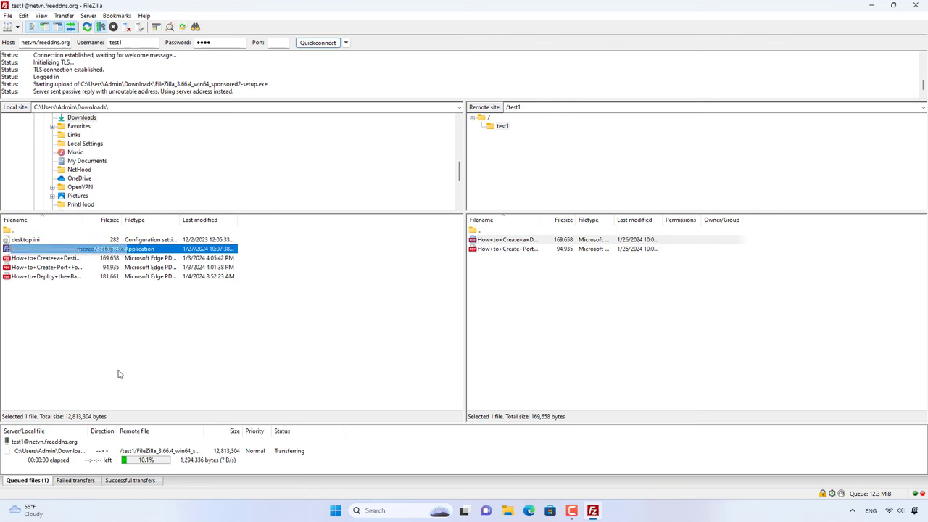